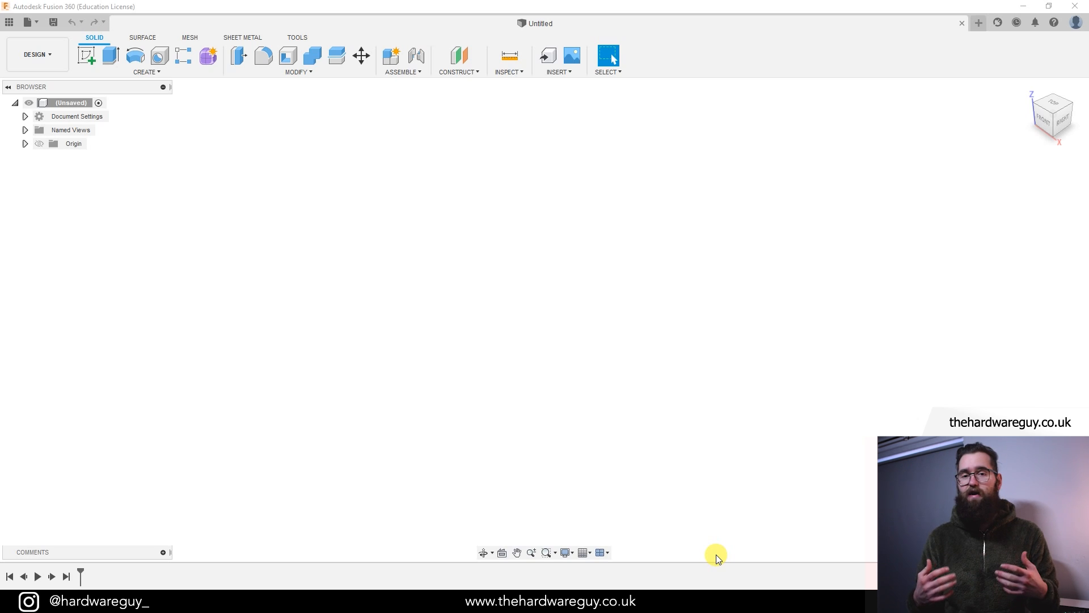
mouse_move(402, 252)
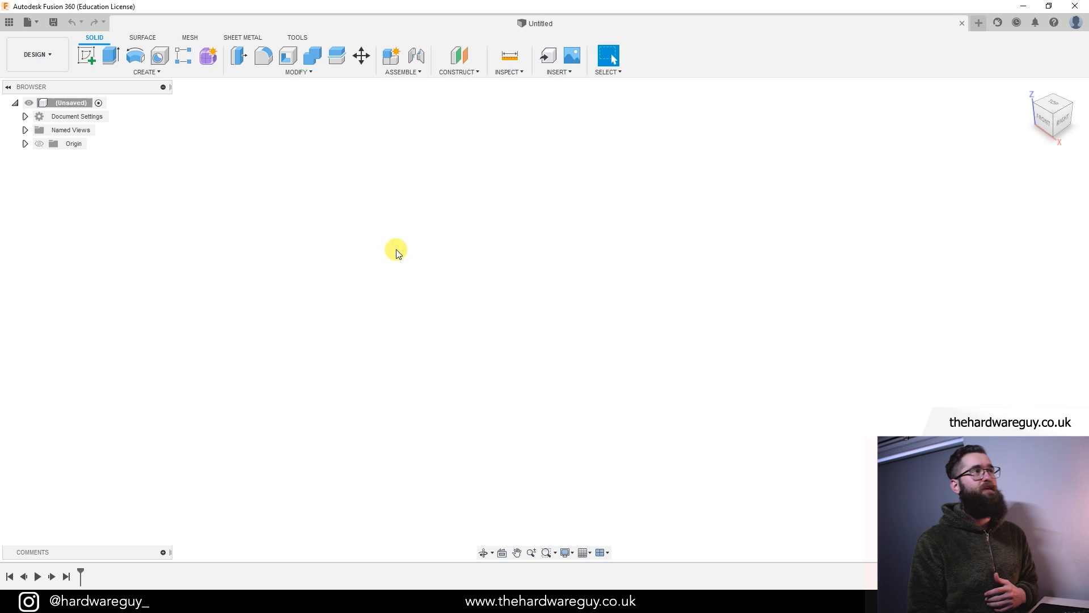
mouse_move(208, 56)
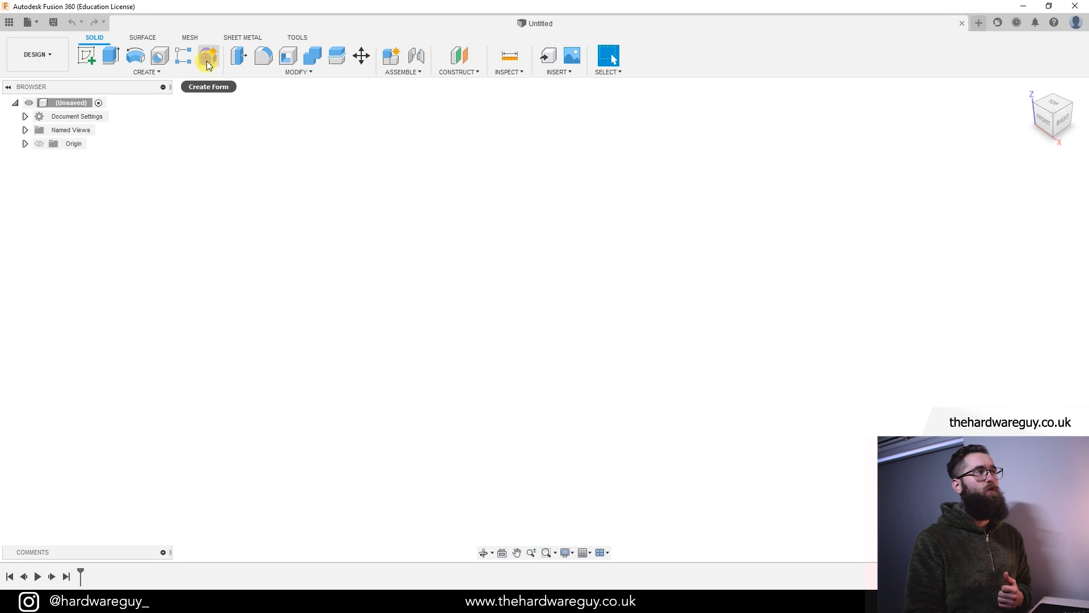
- Enter the Form (T-spline sculpting) workspace from the Solid toolbar's Create Form command
click(207, 57)
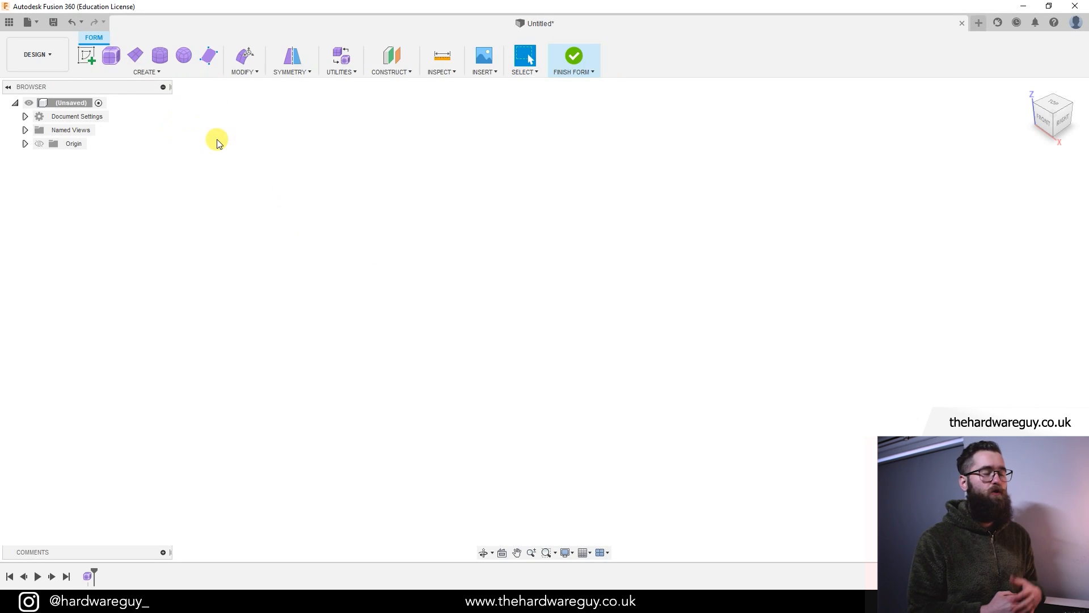
mouse_move(143, 73)
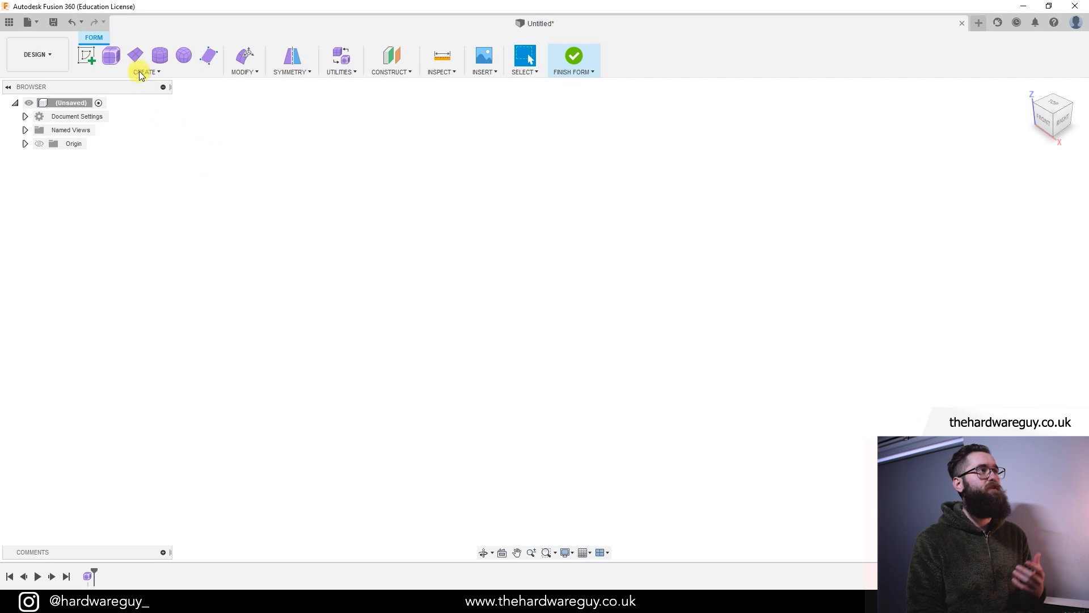
click(145, 72)
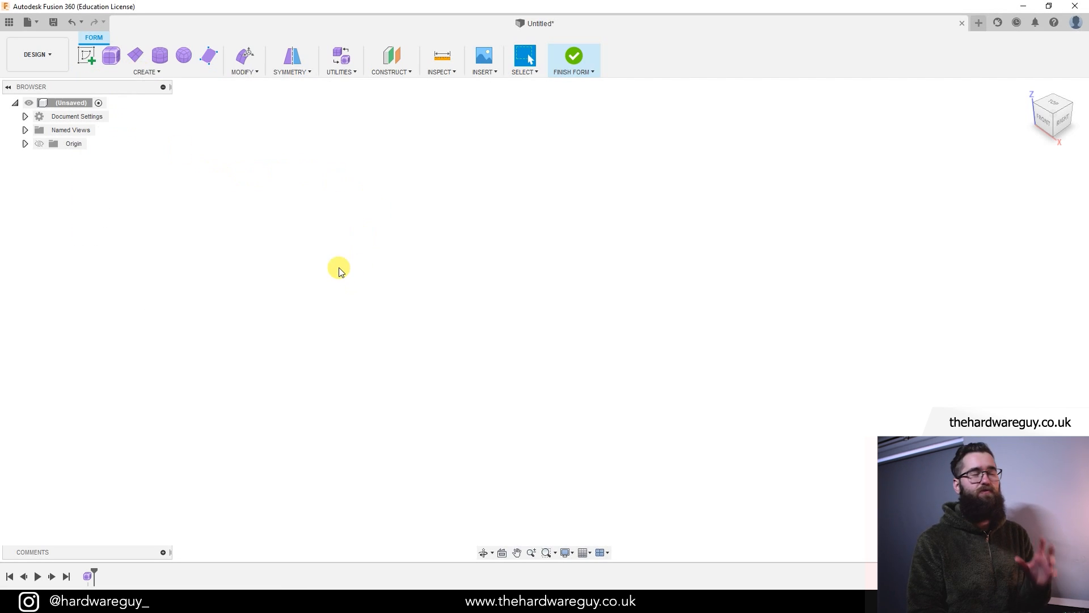
mouse_move(136, 57)
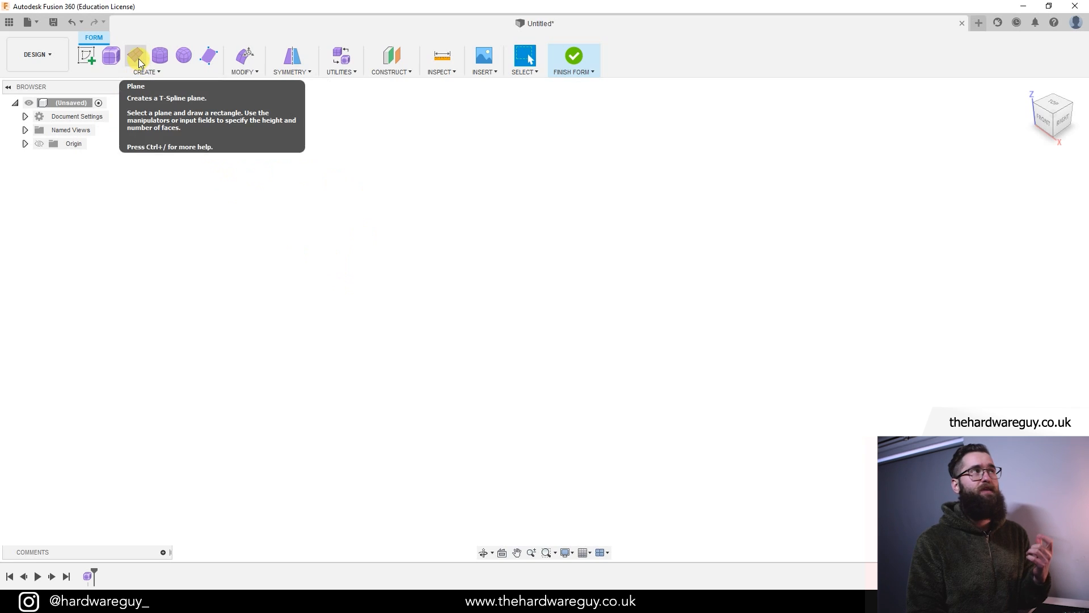
- Create a 50 mm square T-spline plane at the origin with a single face per side
click(135, 55)
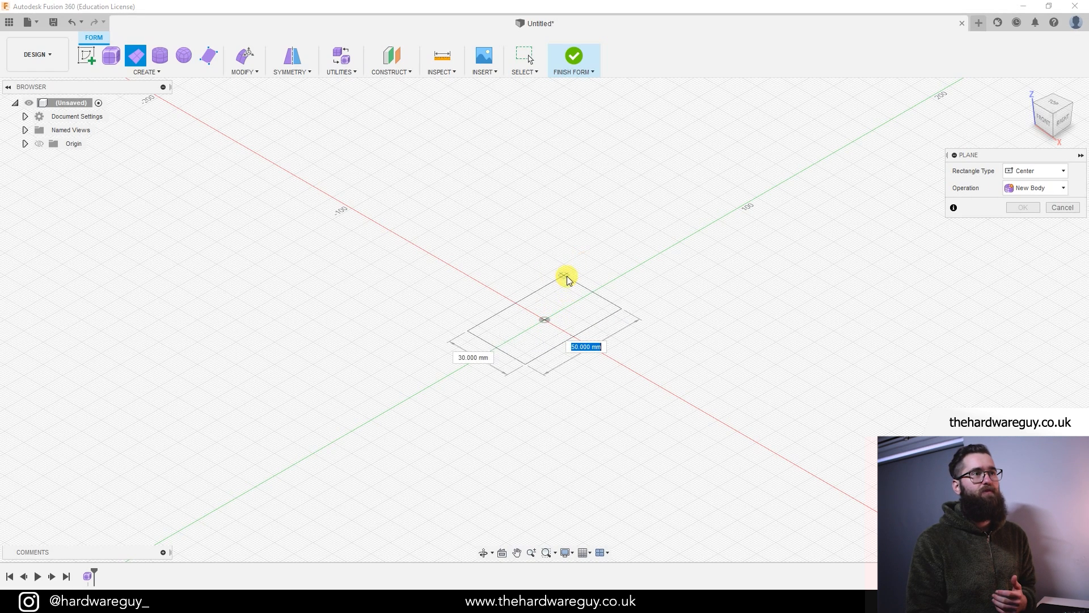
text(50.00 mm)
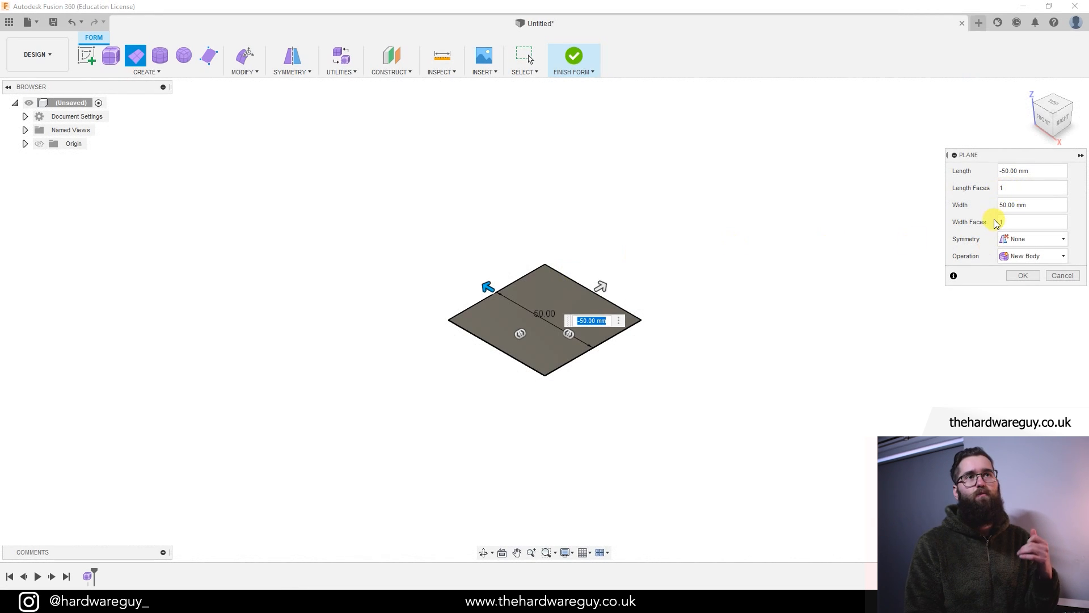
click(1032, 187)
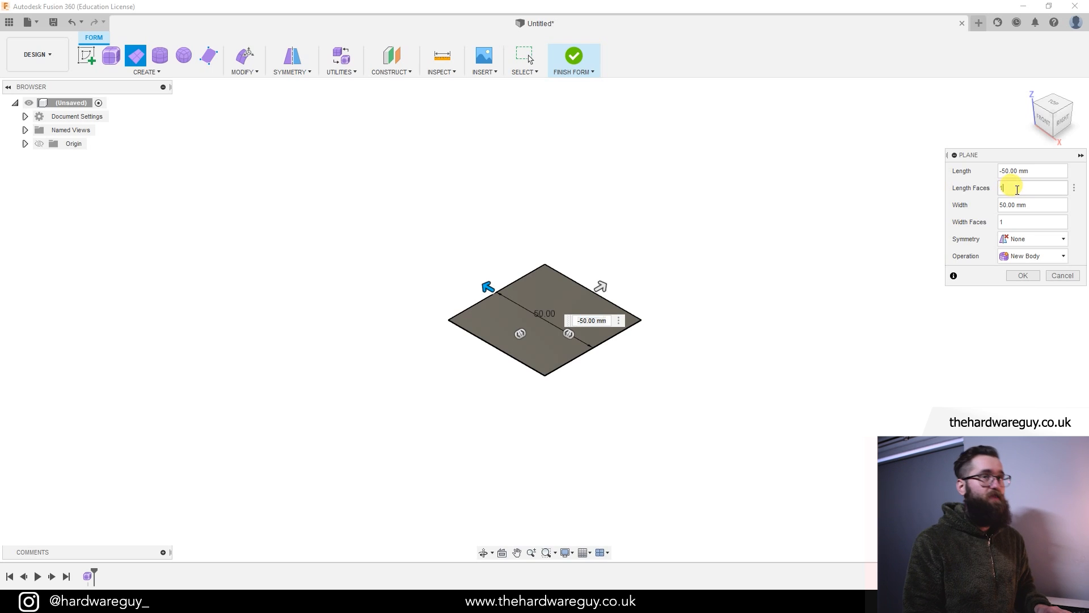
text(10)
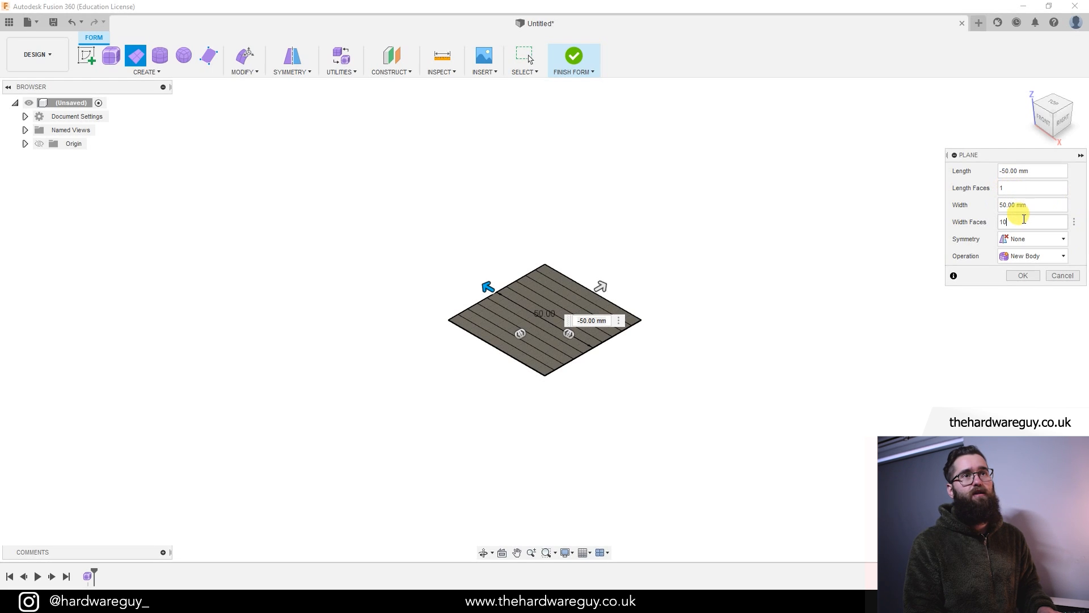
text(1)
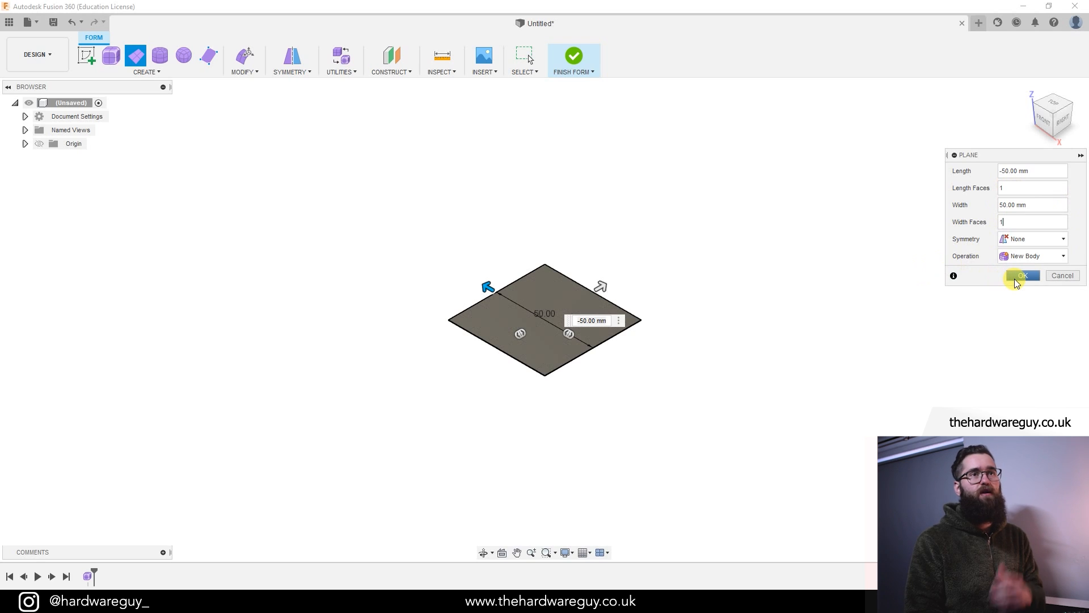
click(1022, 275)
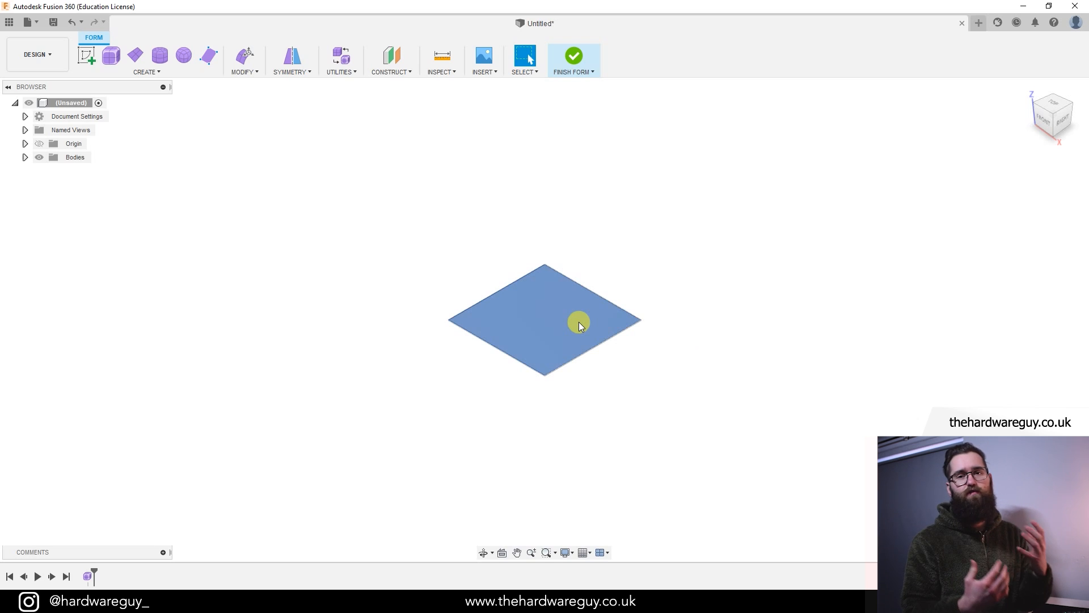
click(714, 355)
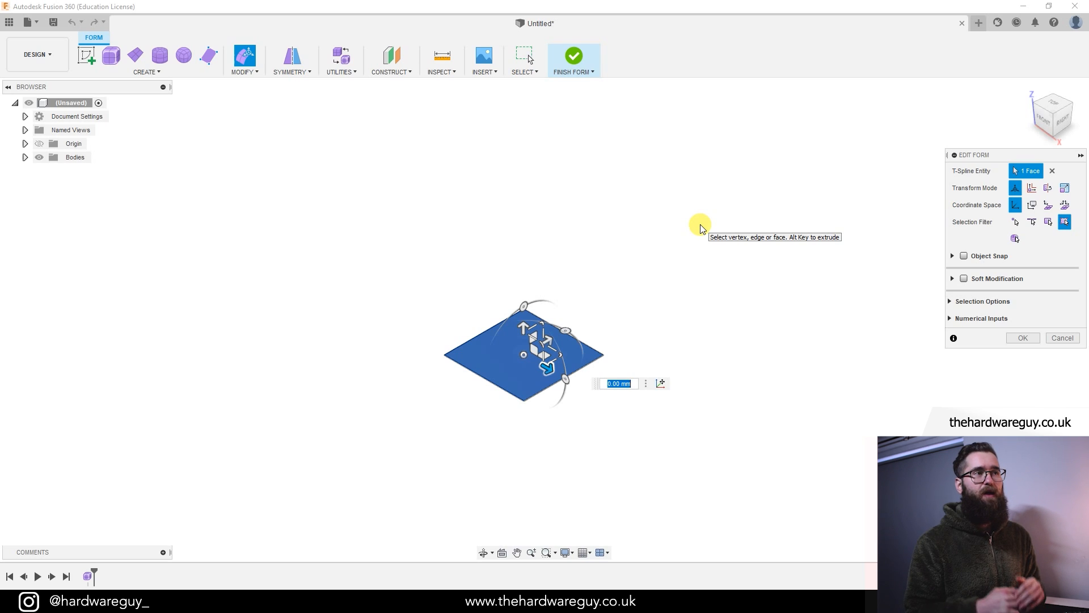
mouse_move(692, 225)
text(50)
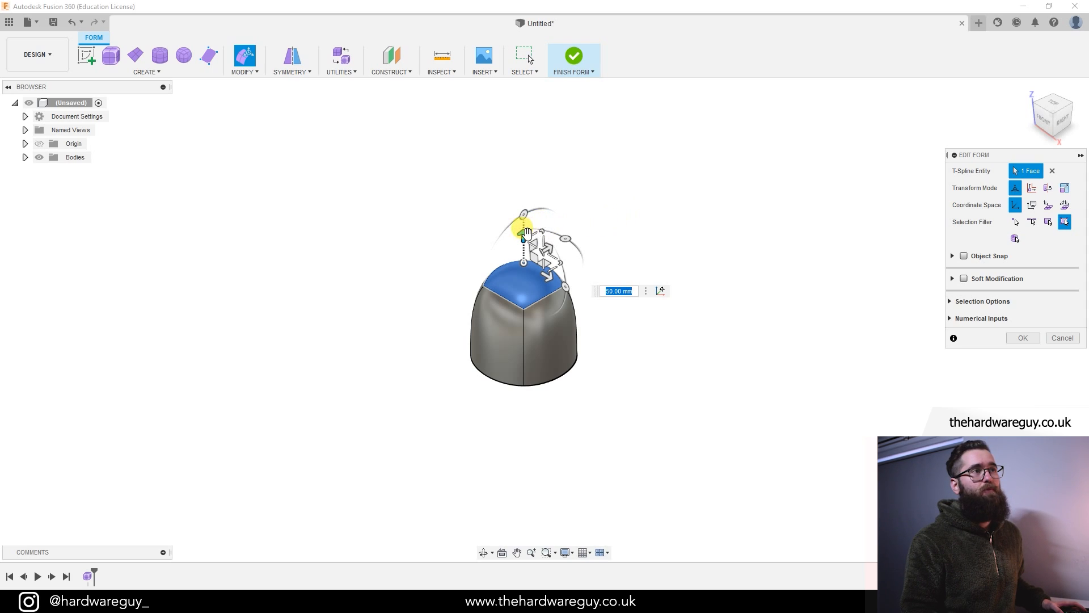
- Extrude the top face up into a tall column, then pull two opposite side faces out into arms
drag(522, 236, 522, 139)
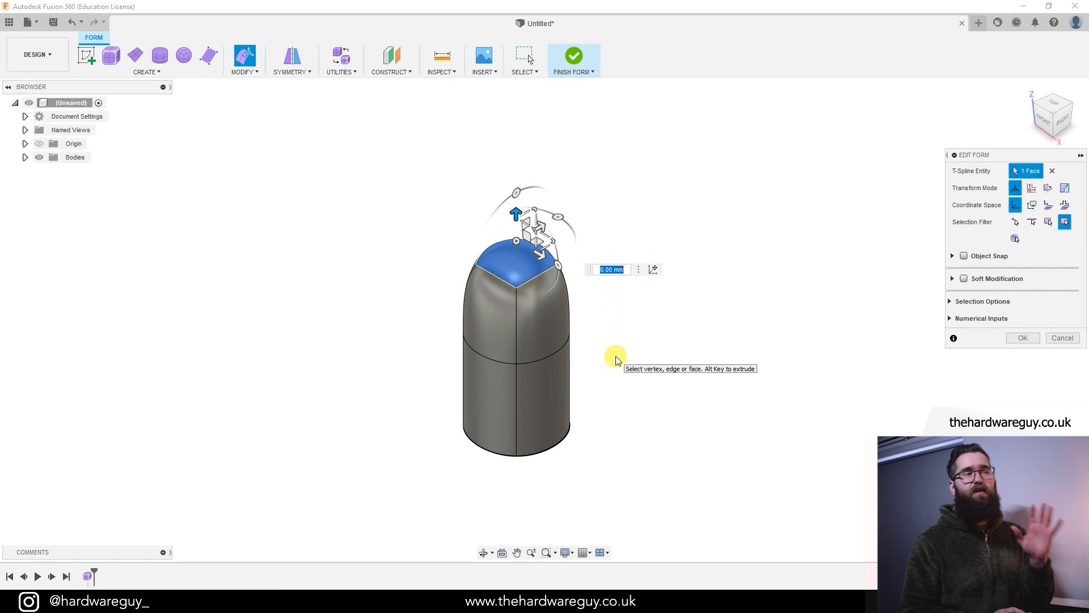
mouse_move(553, 318)
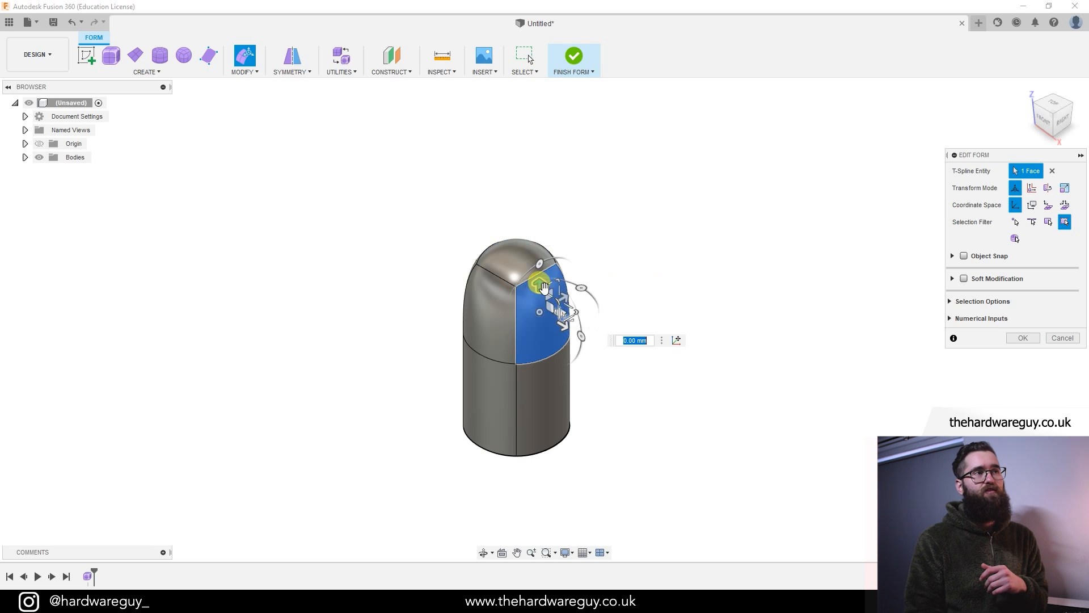
mouse_move(543, 302)
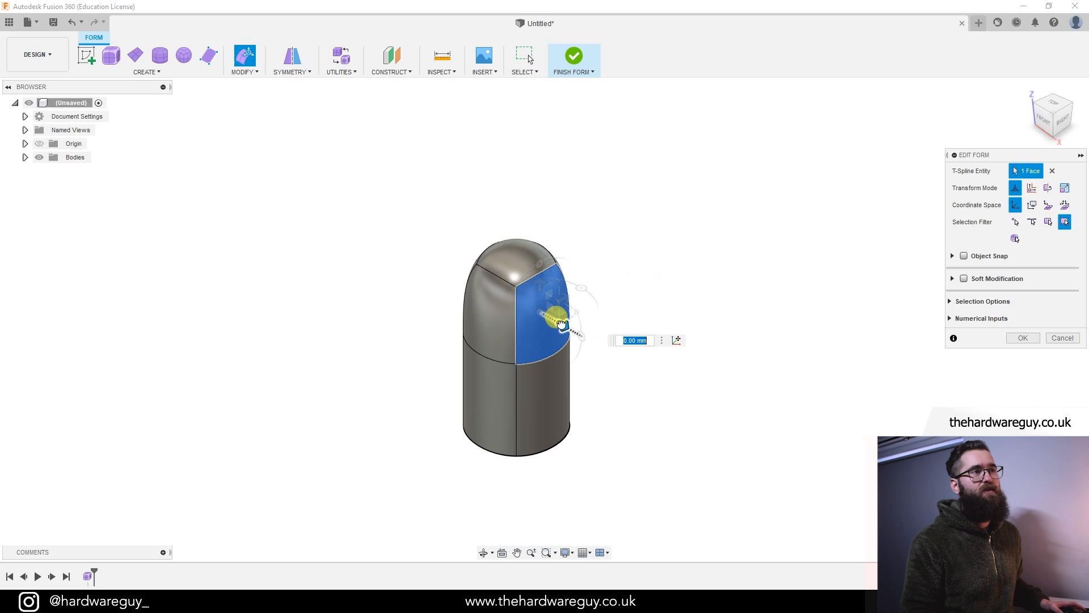
drag(559, 325, 612, 351)
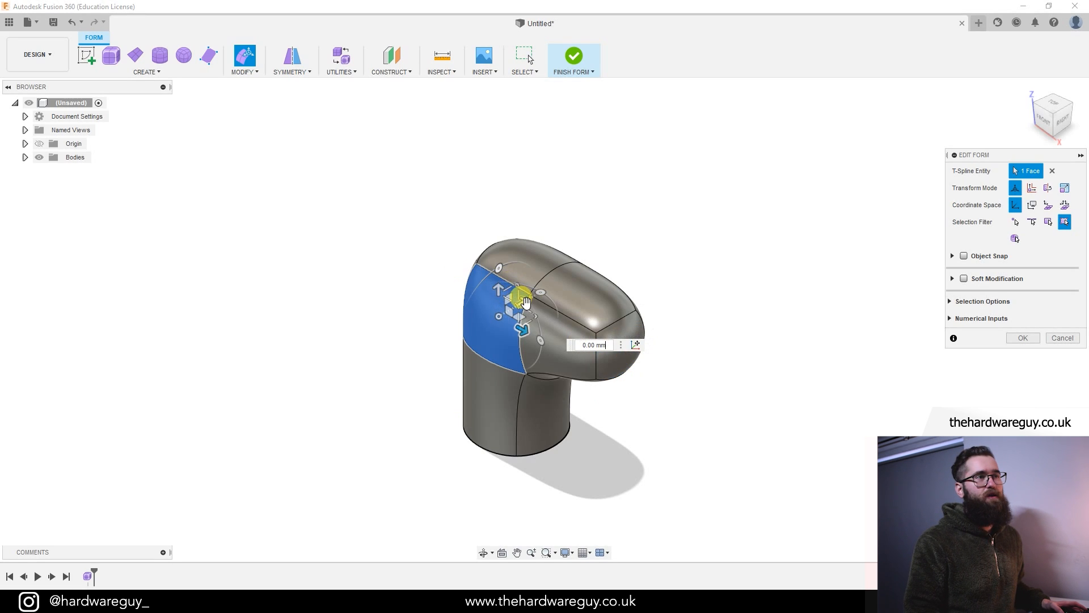
drag(519, 296, 465, 321)
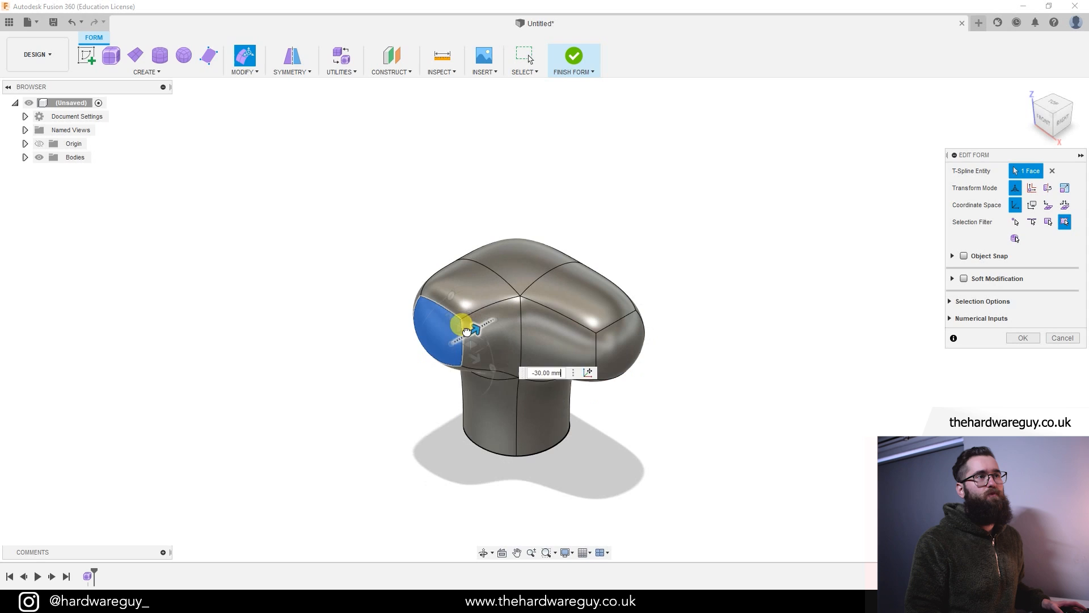
drag(465, 330, 443, 340)
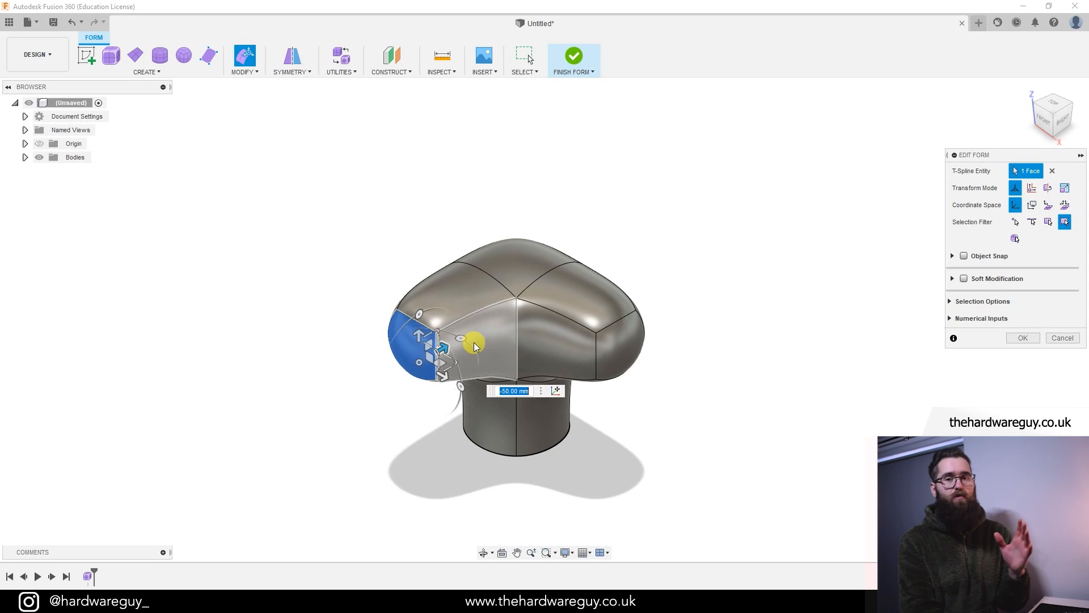
mouse_move(477, 349)
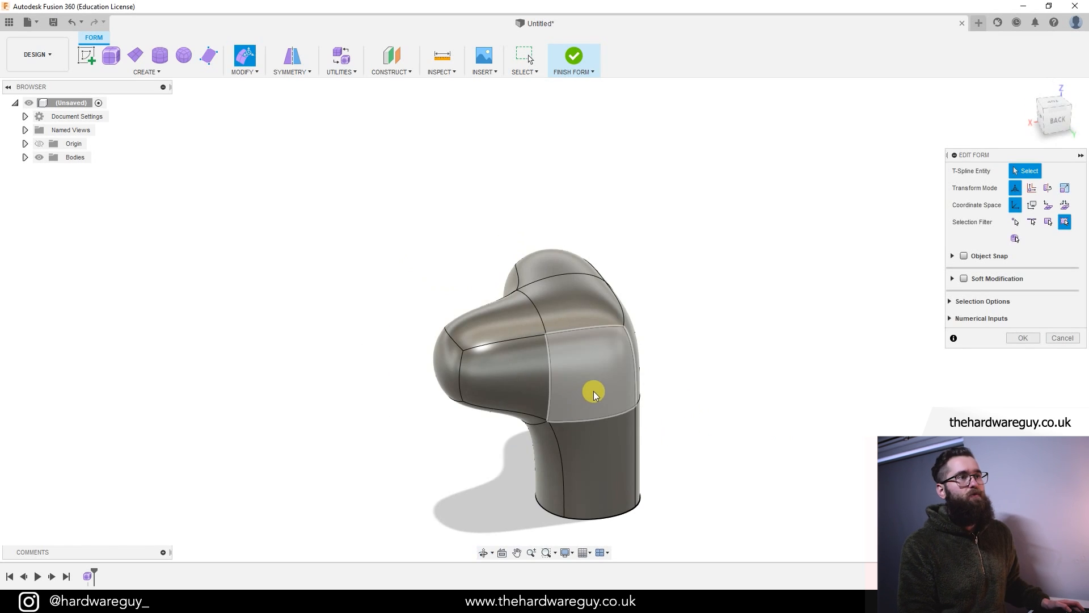
- Extrude the back and remaining side faces outward into the third and fourth arms
click(592, 392)
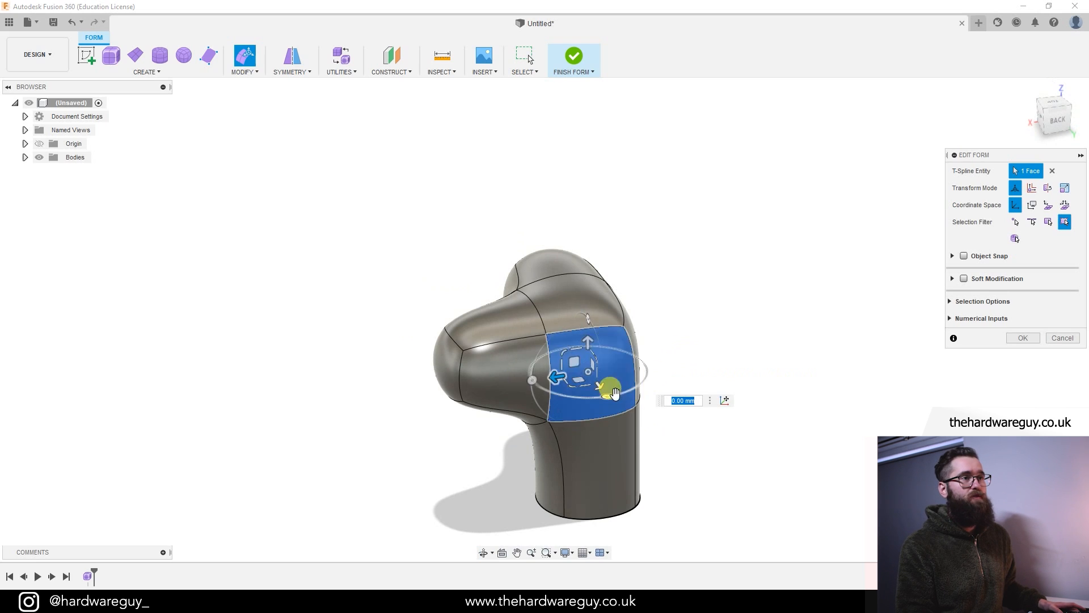
drag(608, 387, 632, 428)
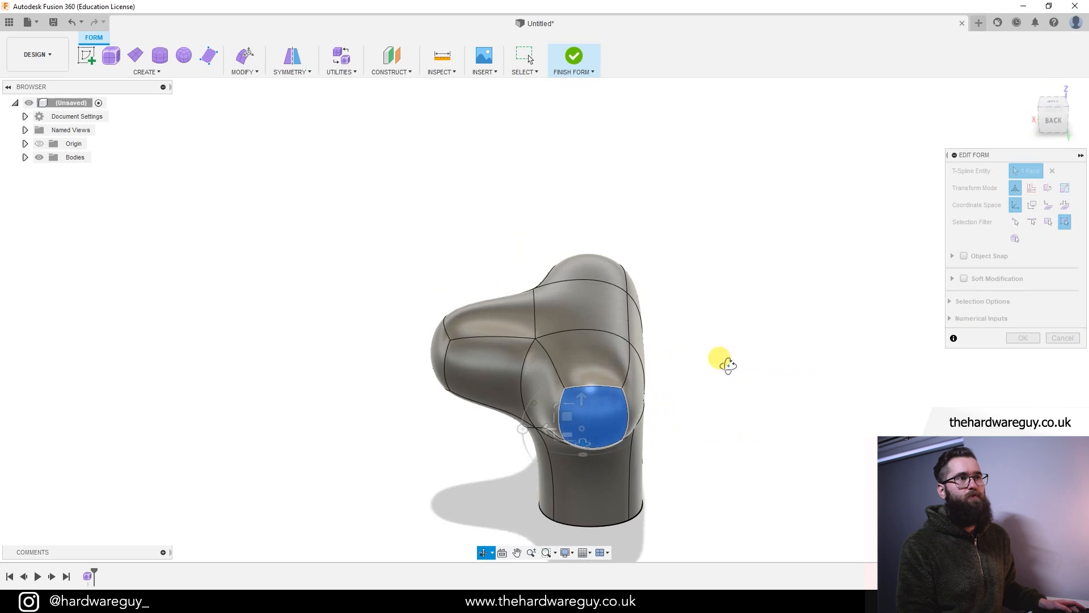
drag(726, 363, 569, 385)
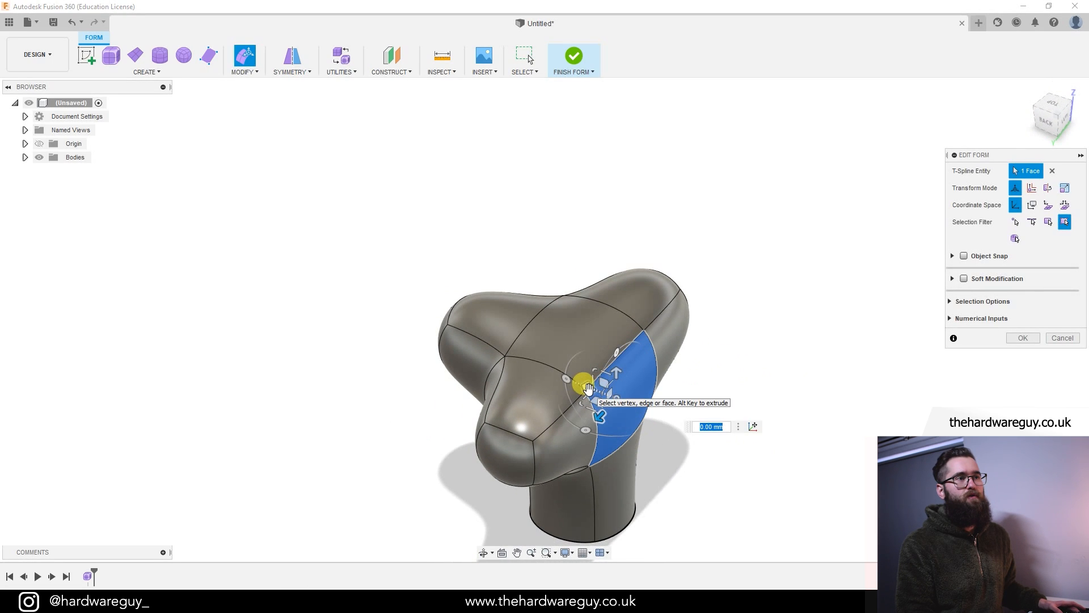
drag(586, 380, 677, 416)
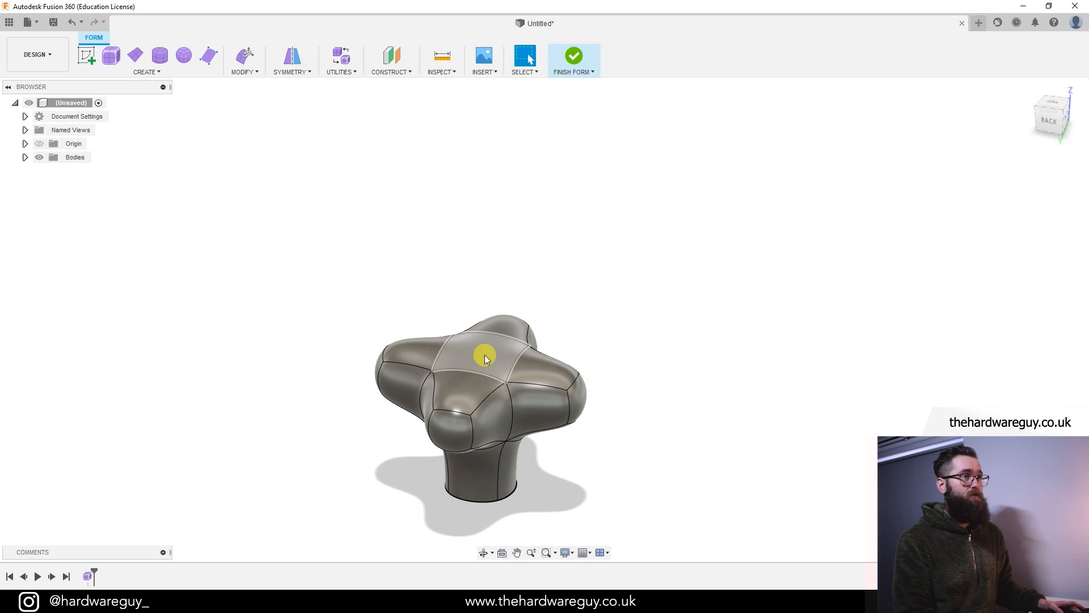
- Pull the knob's top face upward, then clear the face selection
click(485, 355)
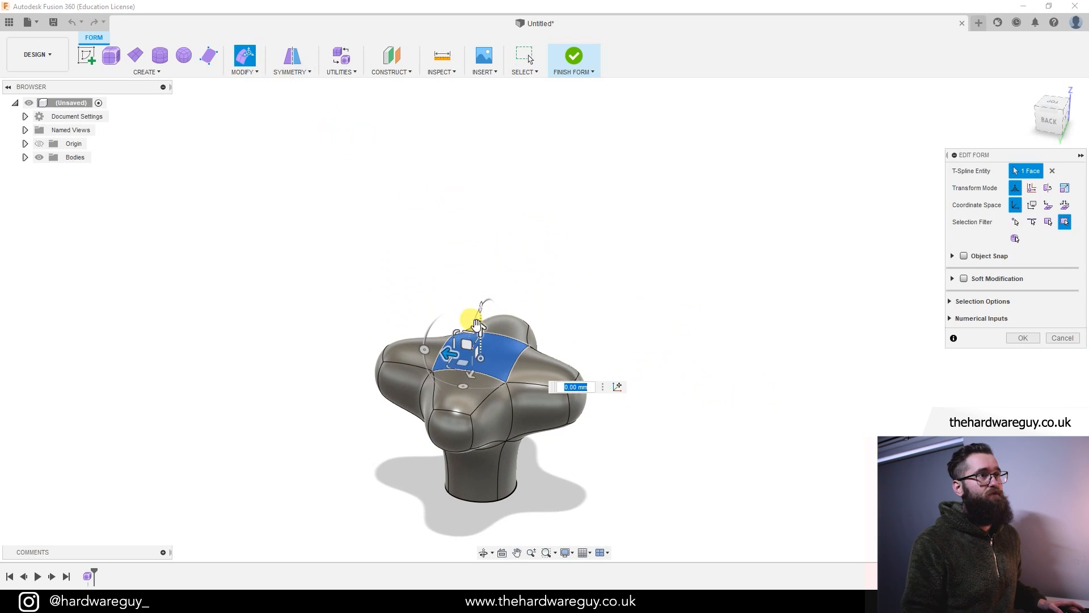
drag(478, 340, 478, 261)
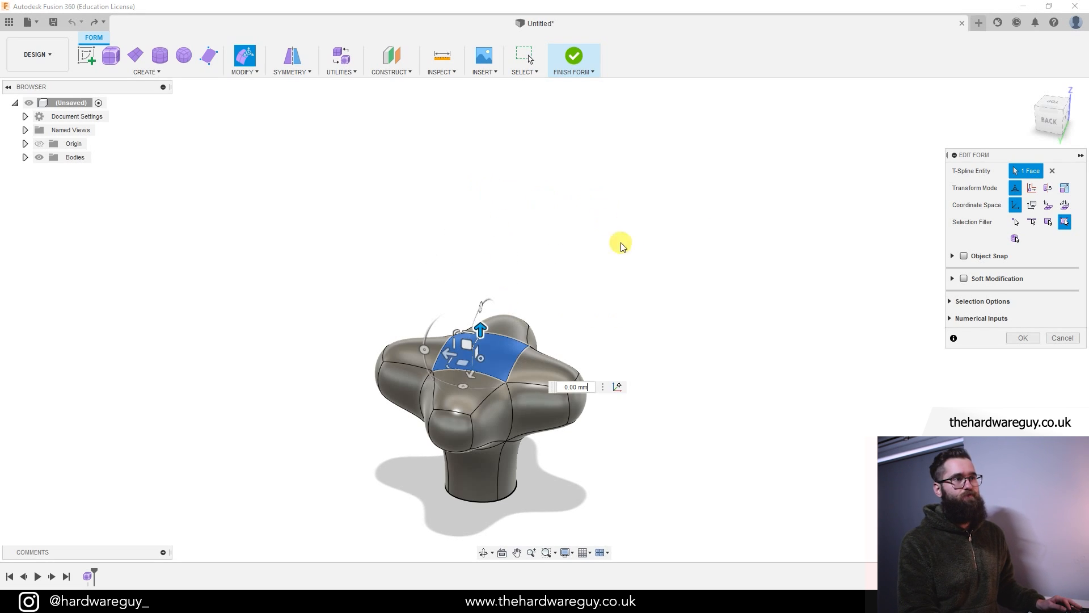
click(1062, 338)
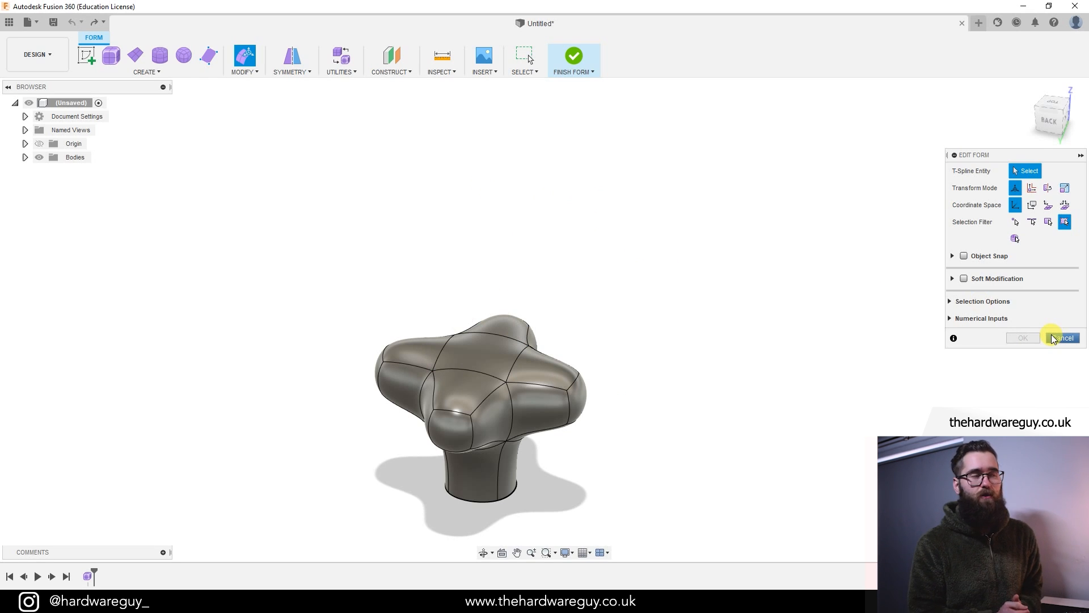
- Cancel out of the Edit Form dialog, leaving the four-armed knob as is
click(1061, 338)
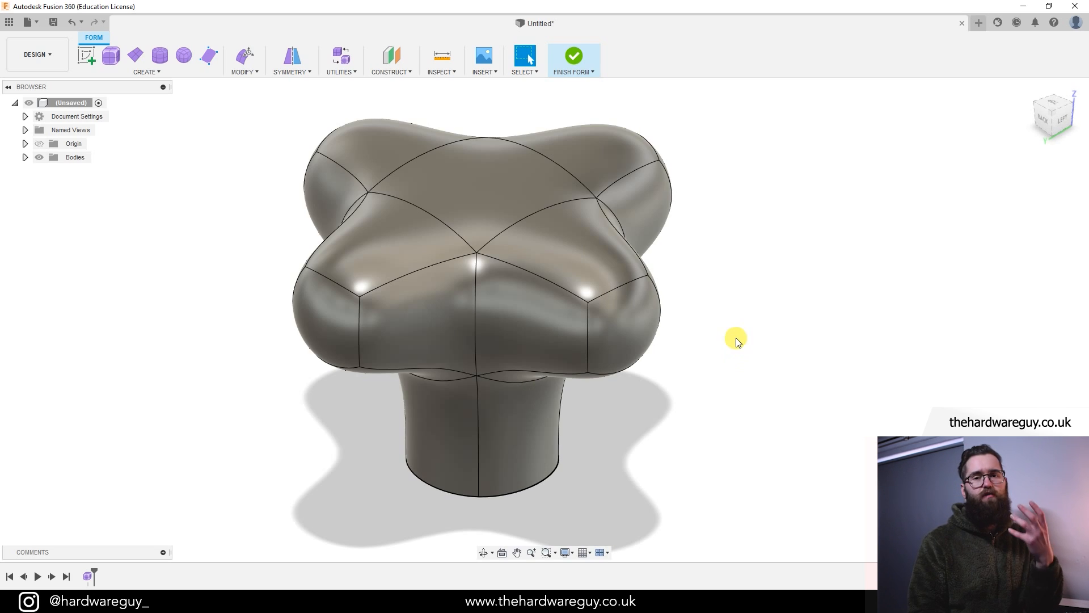
mouse_move(750, 334)
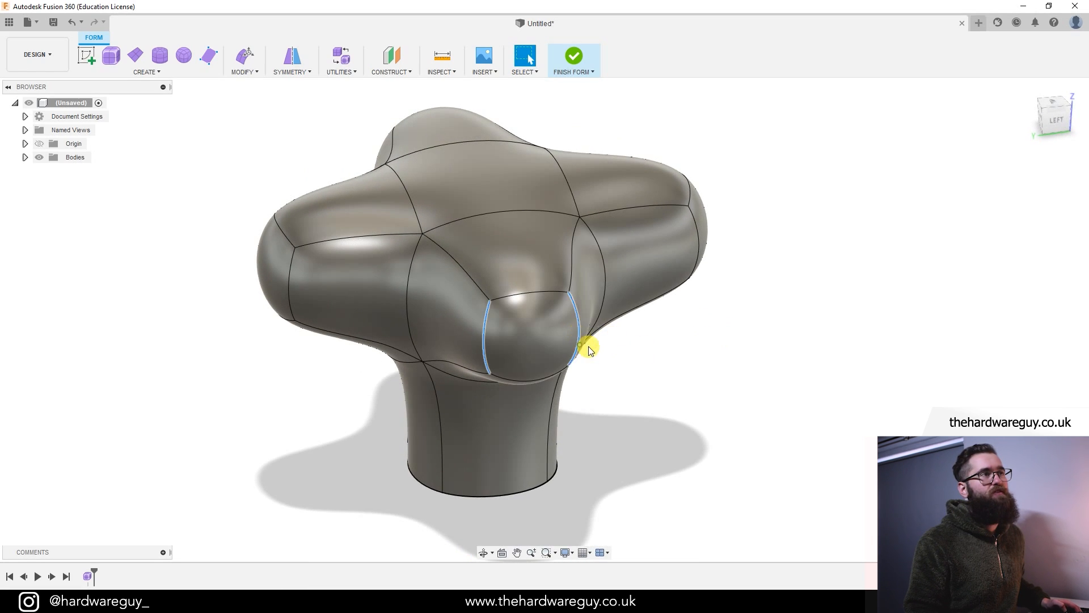
- Insert two extra edge loops along one knob arm with Modify > Insert Edge
click(243, 62)
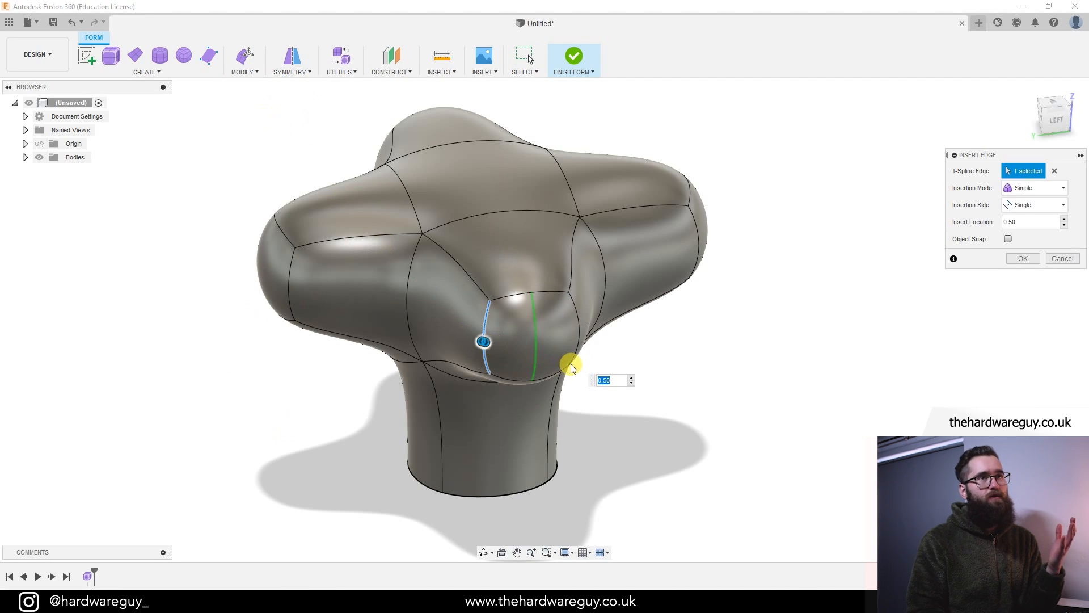
click(1022, 258)
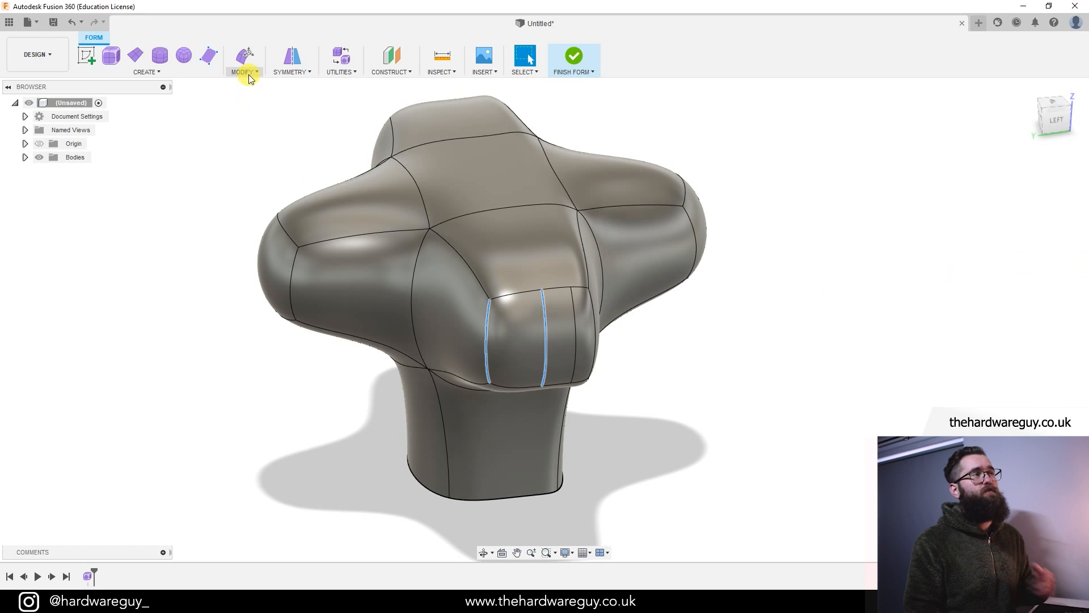
click(242, 71)
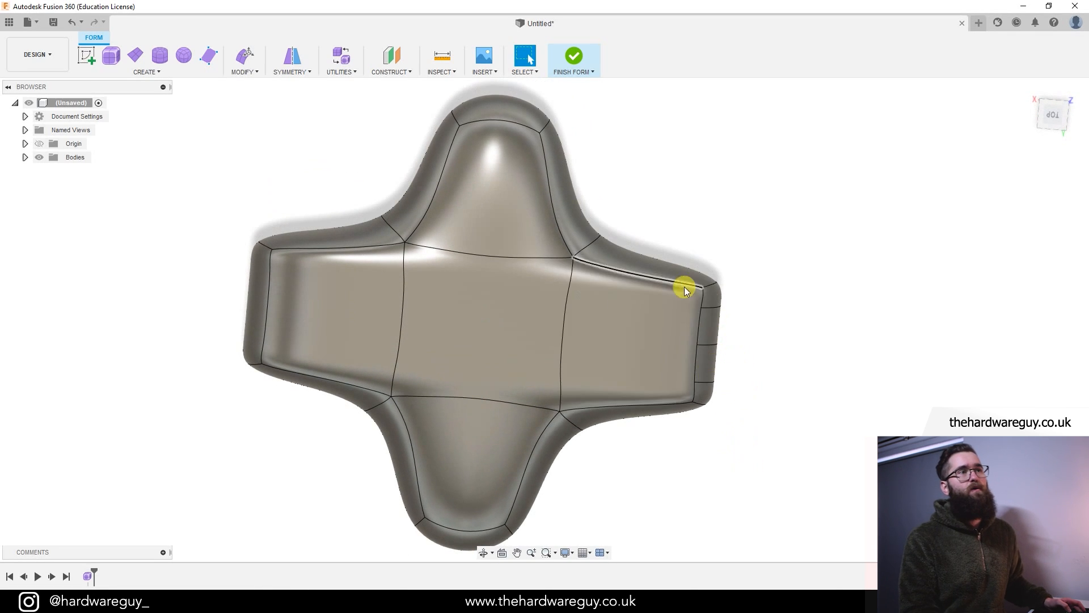
mouse_move(393, 162)
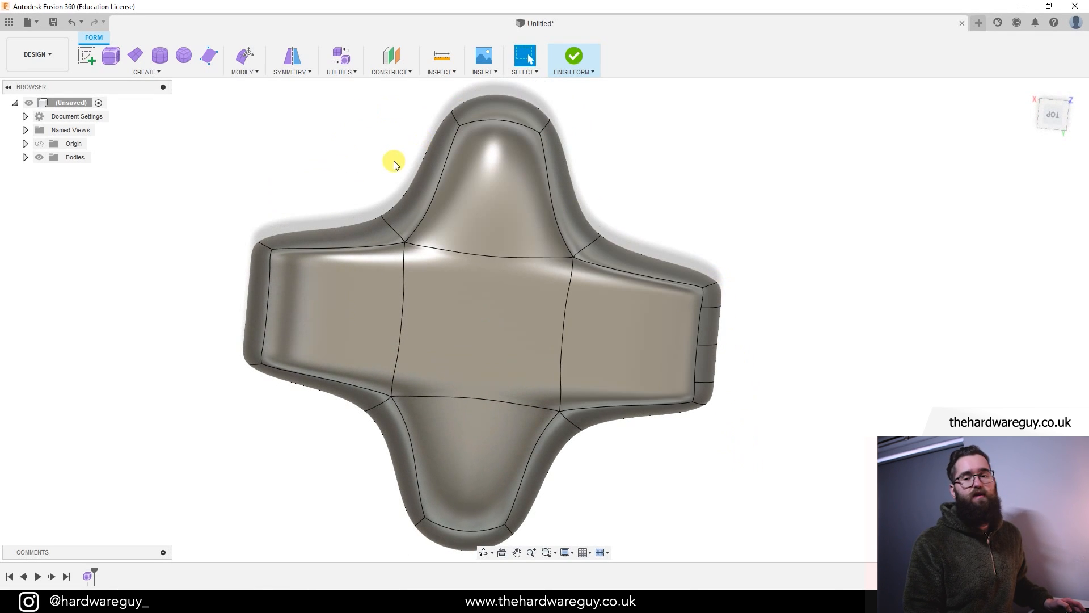
mouse_move(405, 172)
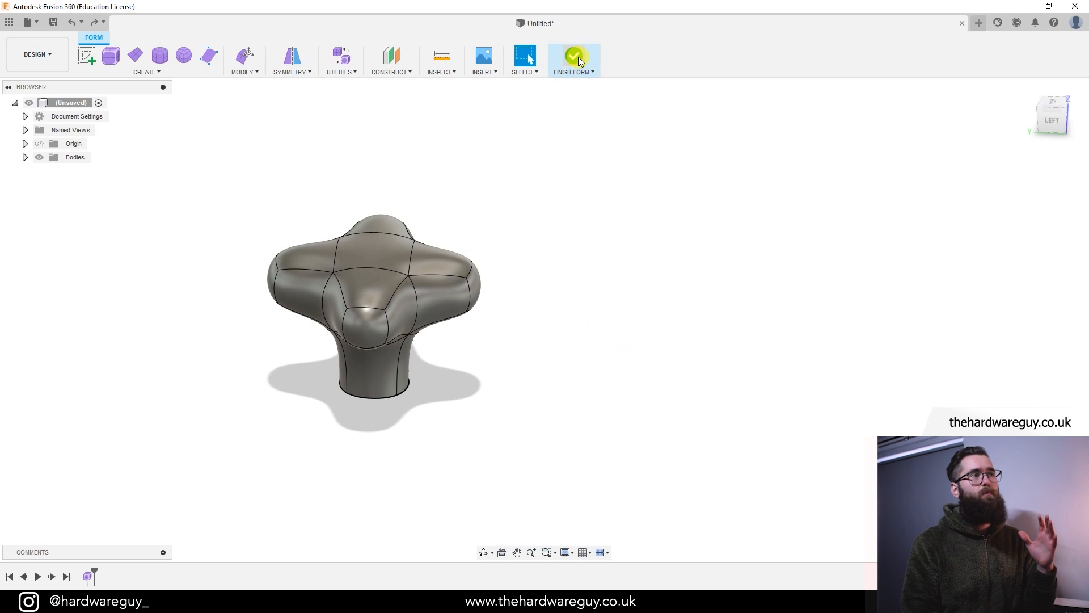
- Finish the knob form and place a new flat T-spline plane beside it
click(574, 56)
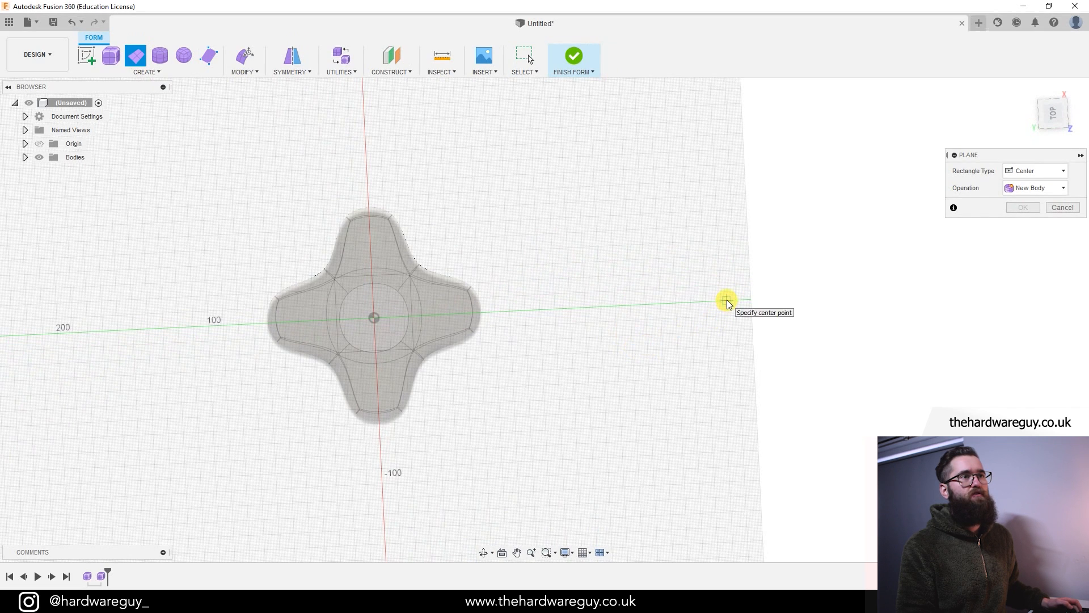
click(726, 300)
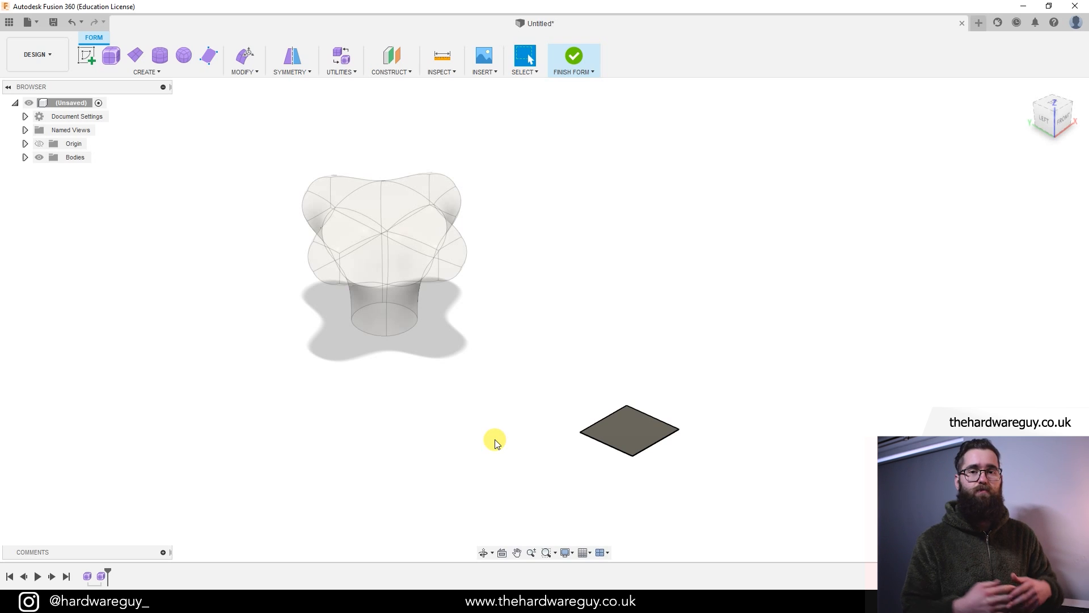
mouse_move(56, 426)
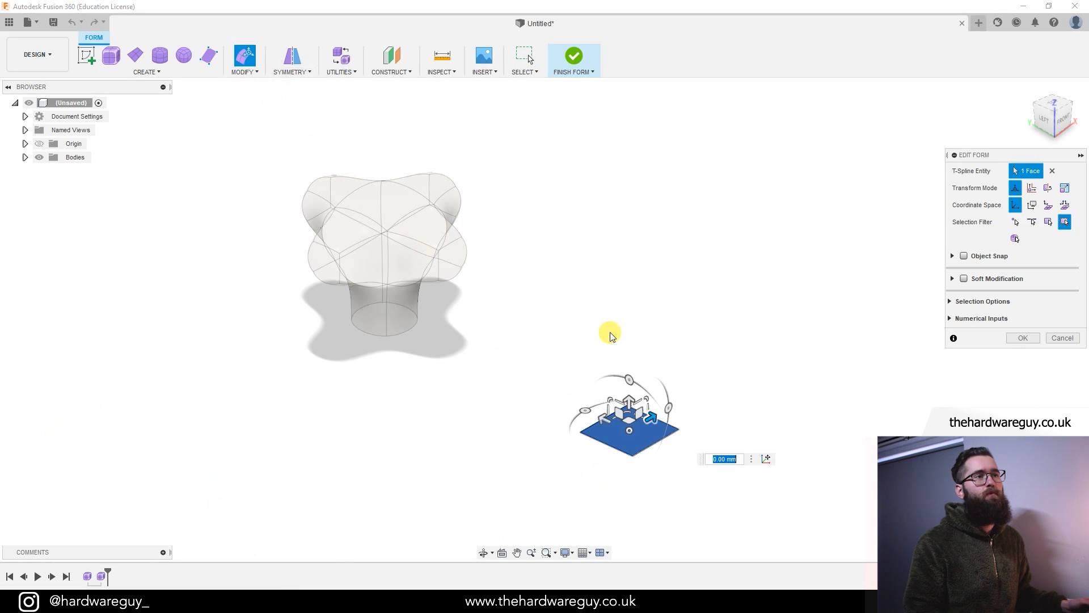
mouse_move(610, 332)
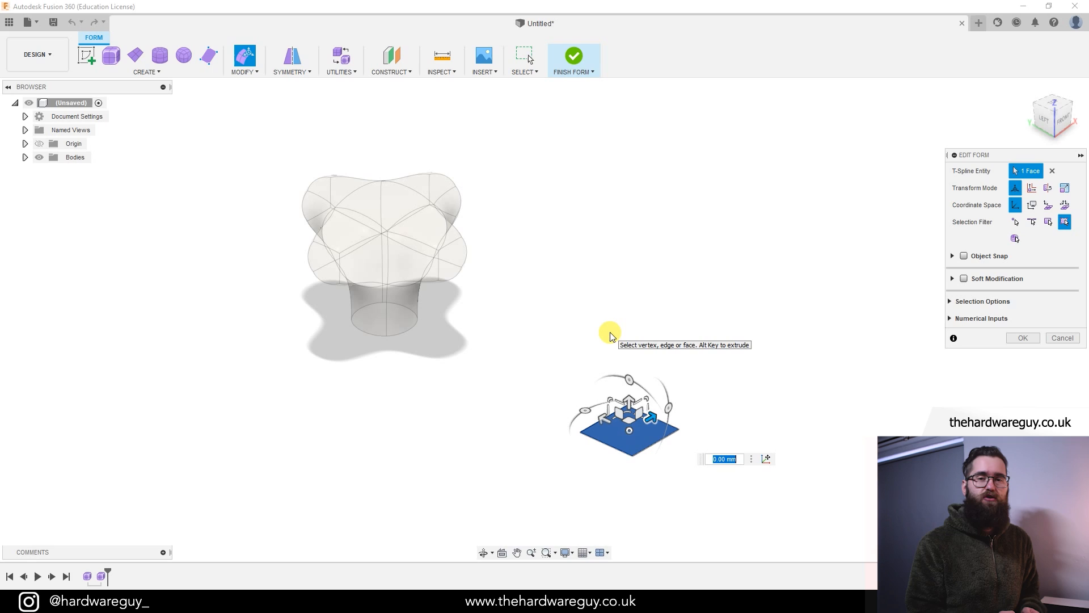
mouse_move(749, 318)
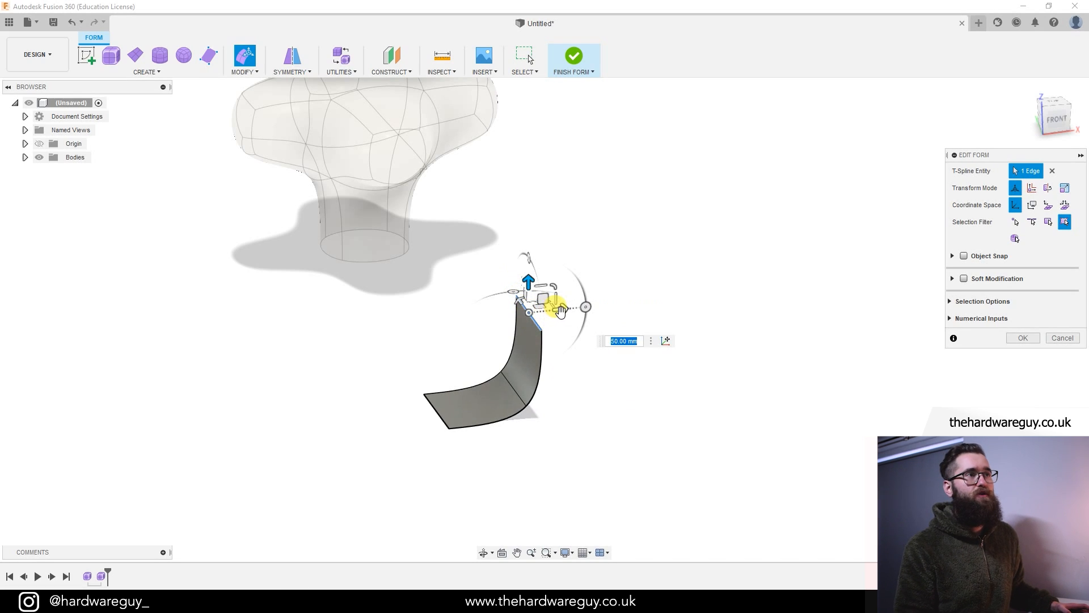
- Extrude successive edges of the plane into a rising strip that turns and drops into a tall side
drag(556, 308, 583, 301)
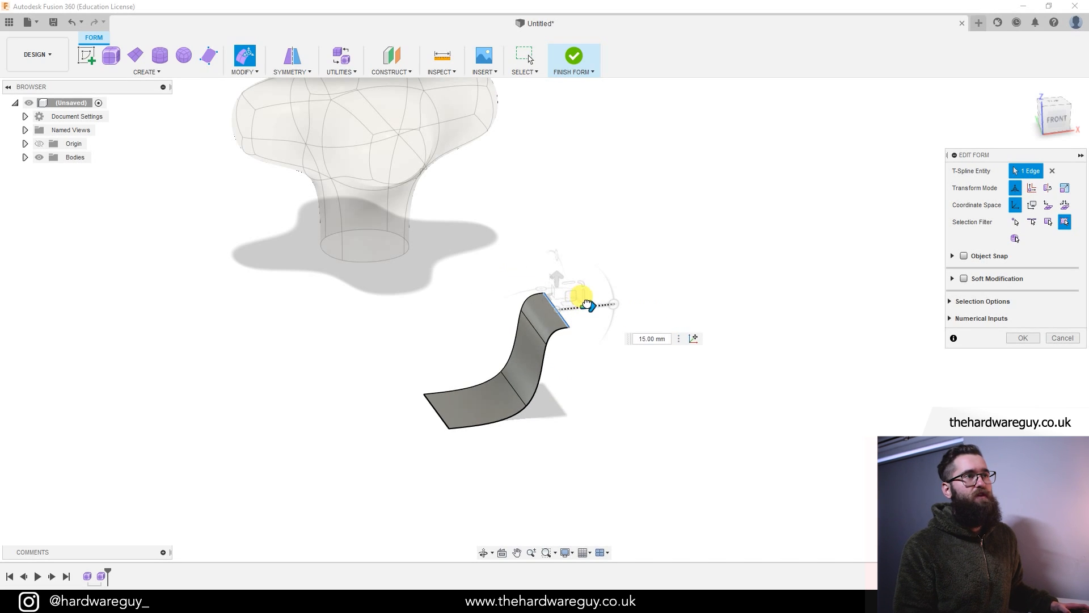
drag(580, 295, 639, 295)
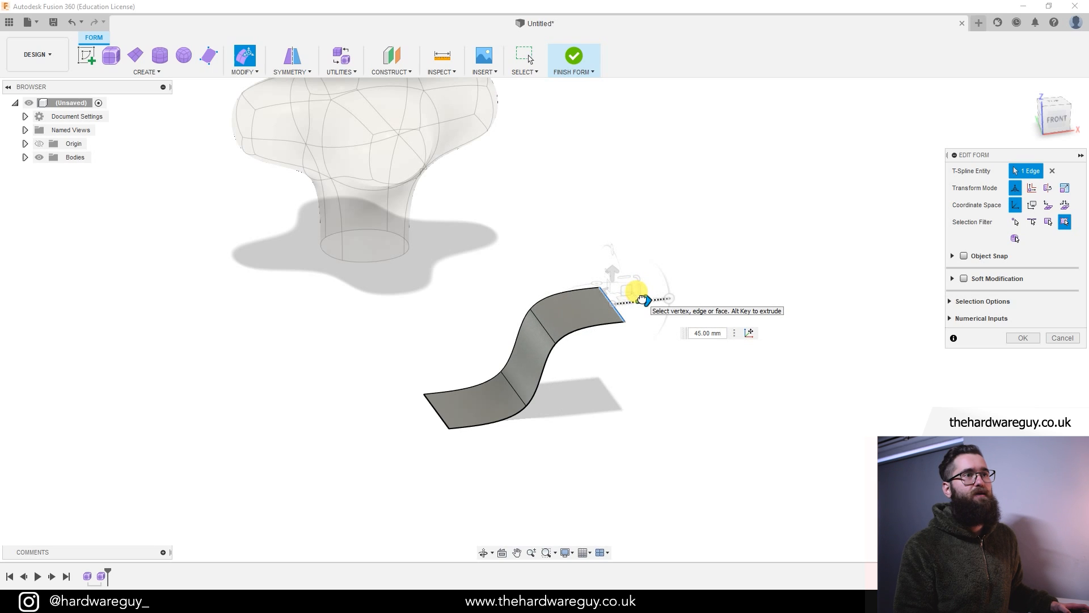
drag(638, 293, 611, 250)
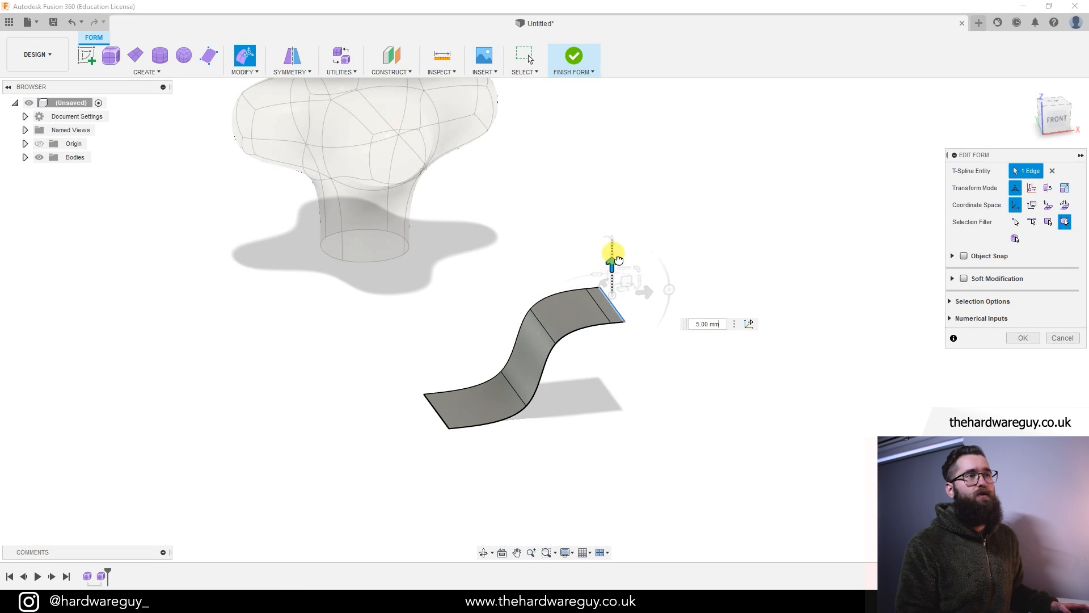
drag(611, 250, 716, 202)
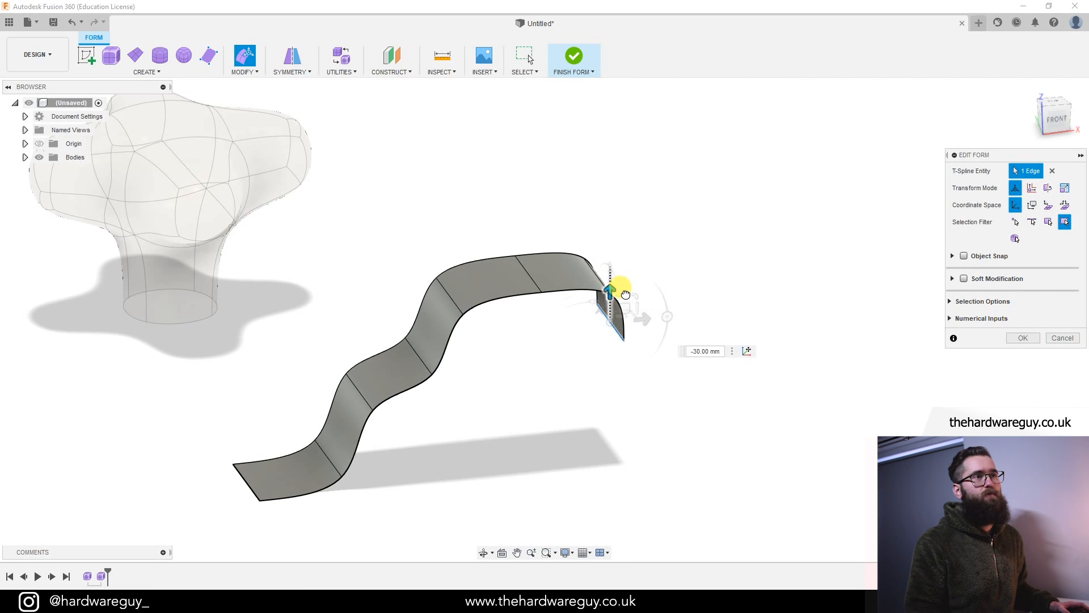
drag(608, 288, 610, 391)
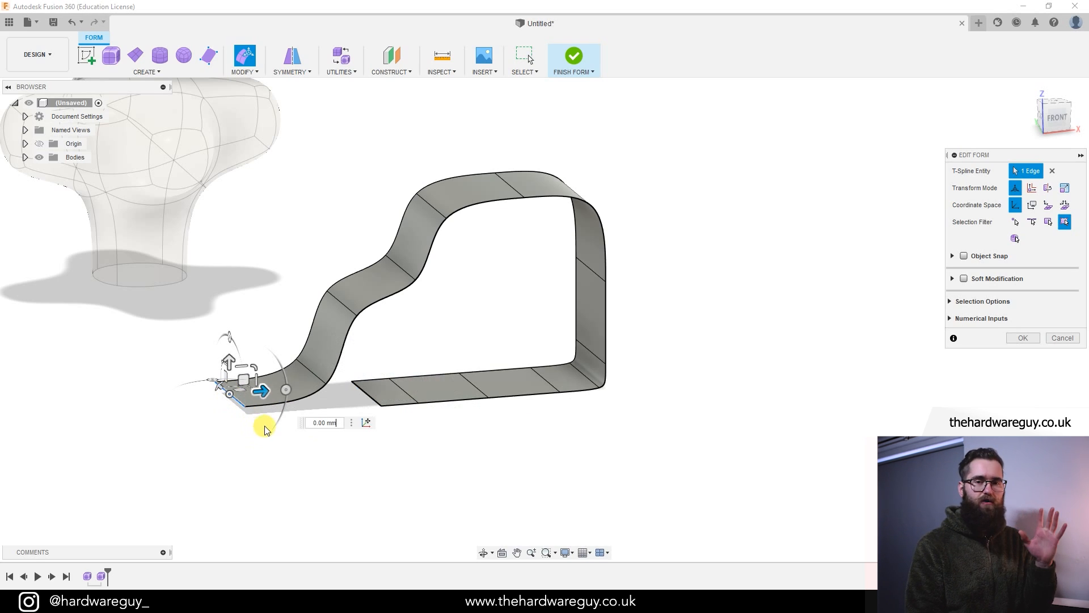
- Extrude the strip's end back around until it nearly meets its starting edge
drag(261, 391, 289, 388)
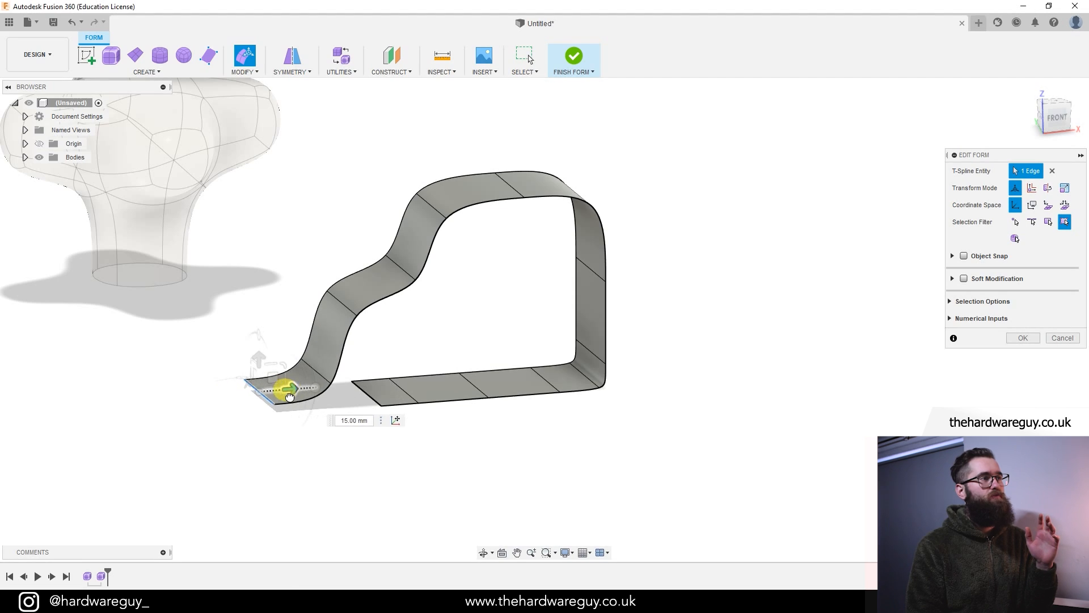
drag(290, 388, 388, 388)
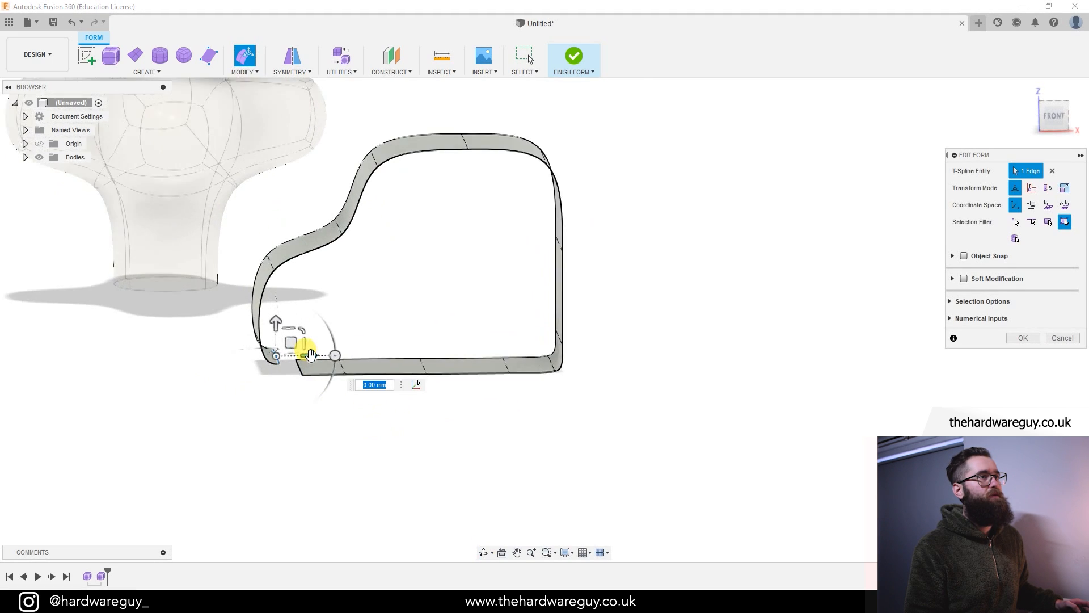
drag(309, 353, 278, 357)
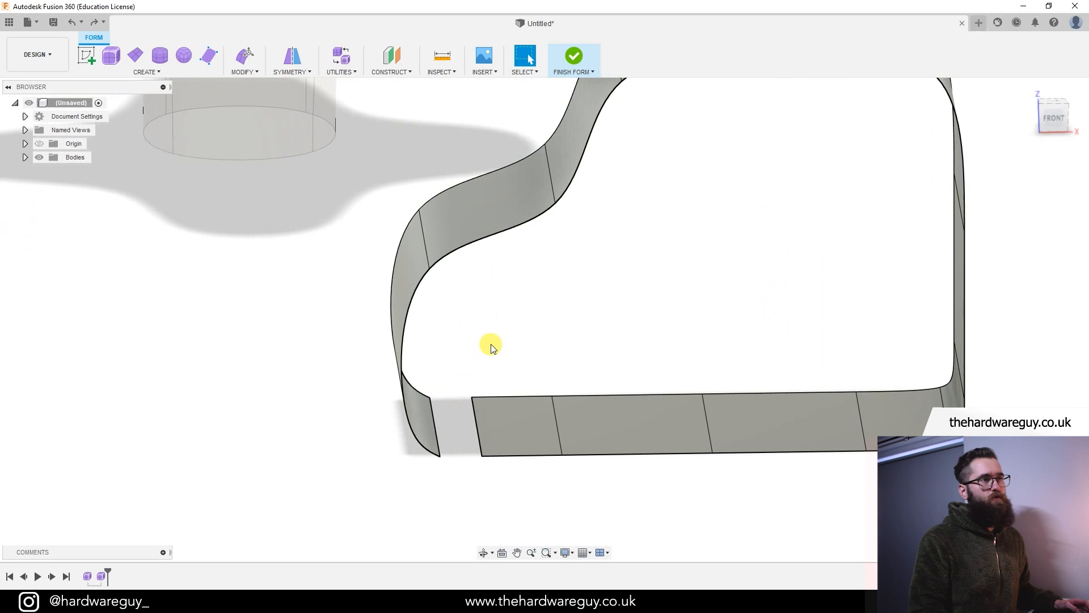
mouse_move(455, 426)
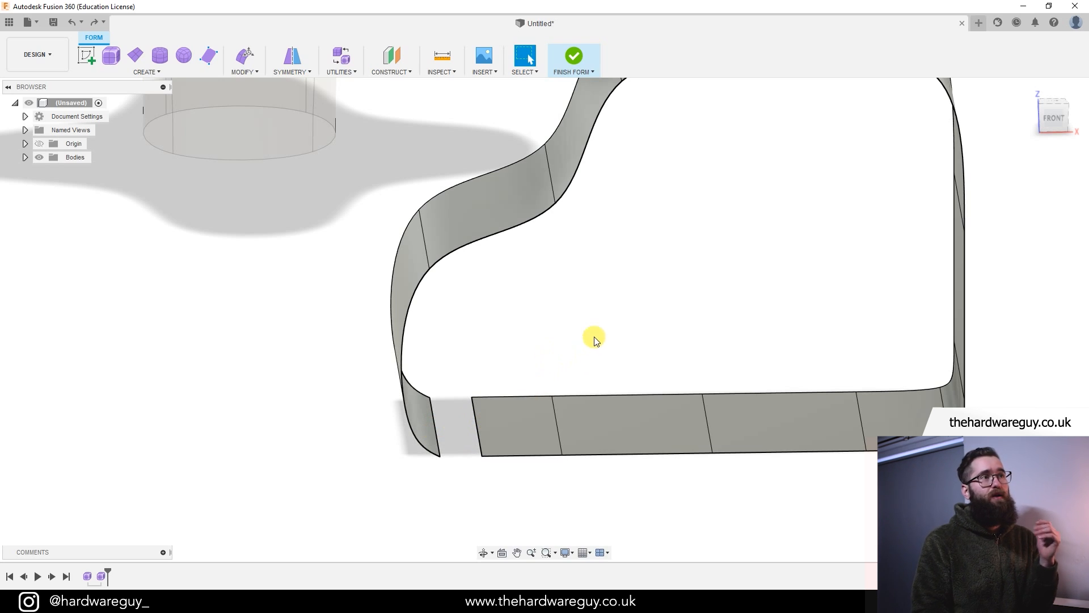
- Weld the vertices at the strip's two ends together, closing it into one continuous loop
click(242, 61)
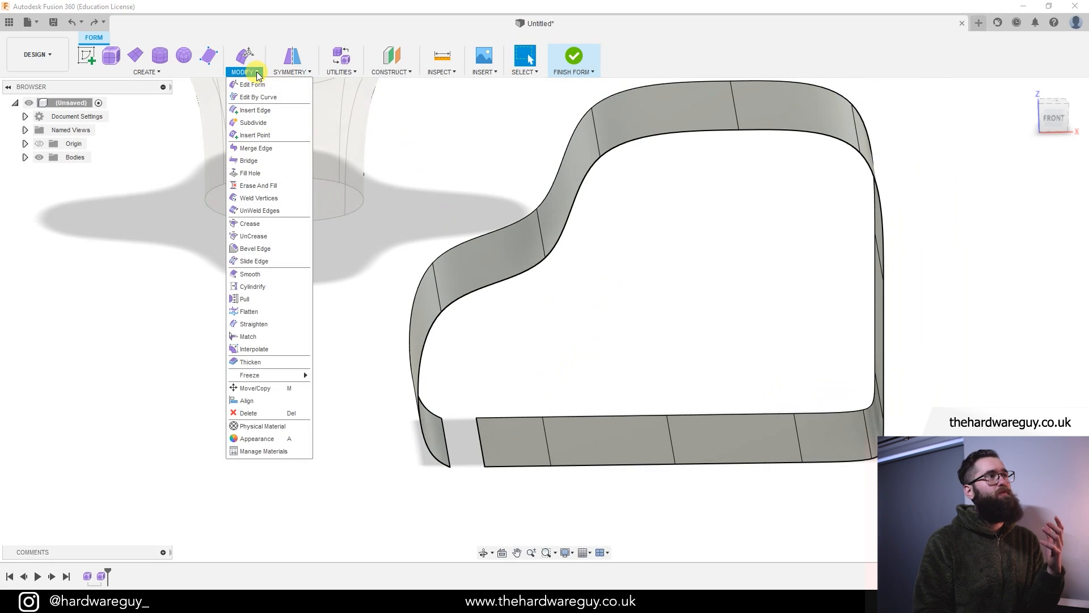
mouse_move(258, 185)
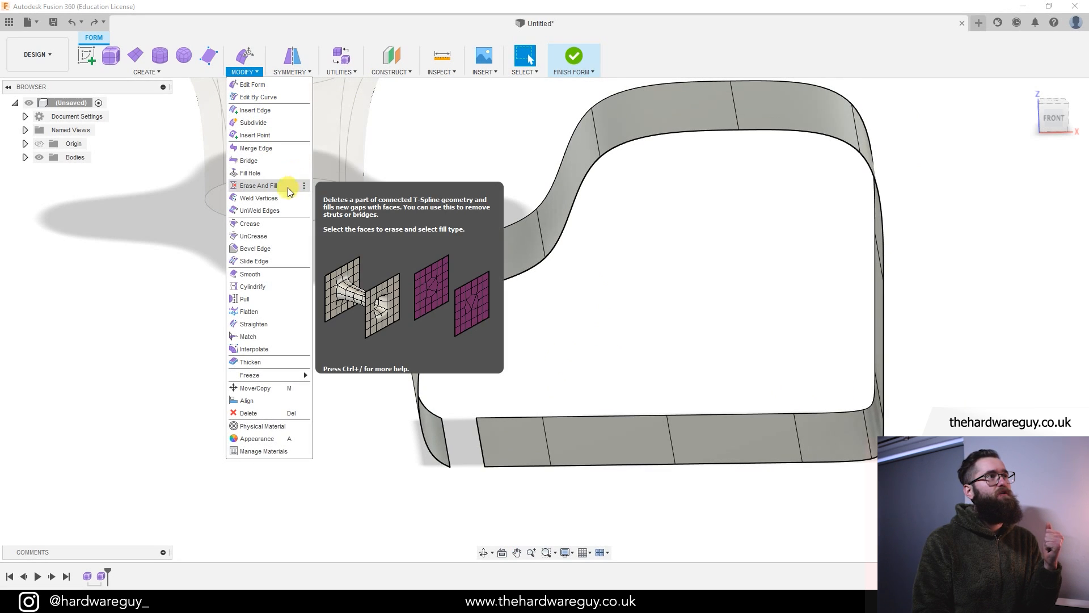
mouse_move(259, 198)
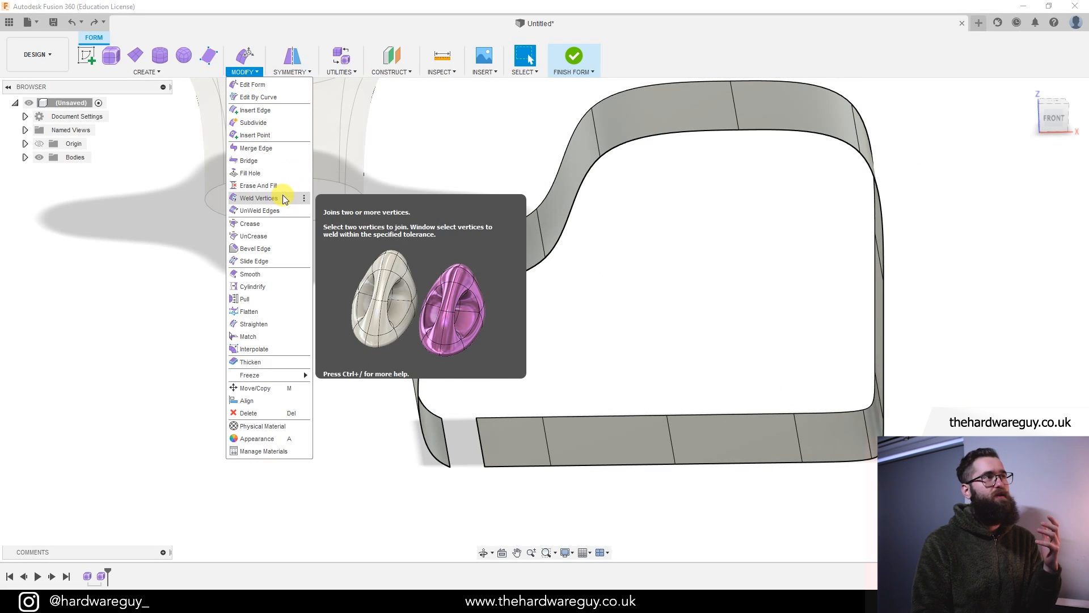
click(259, 198)
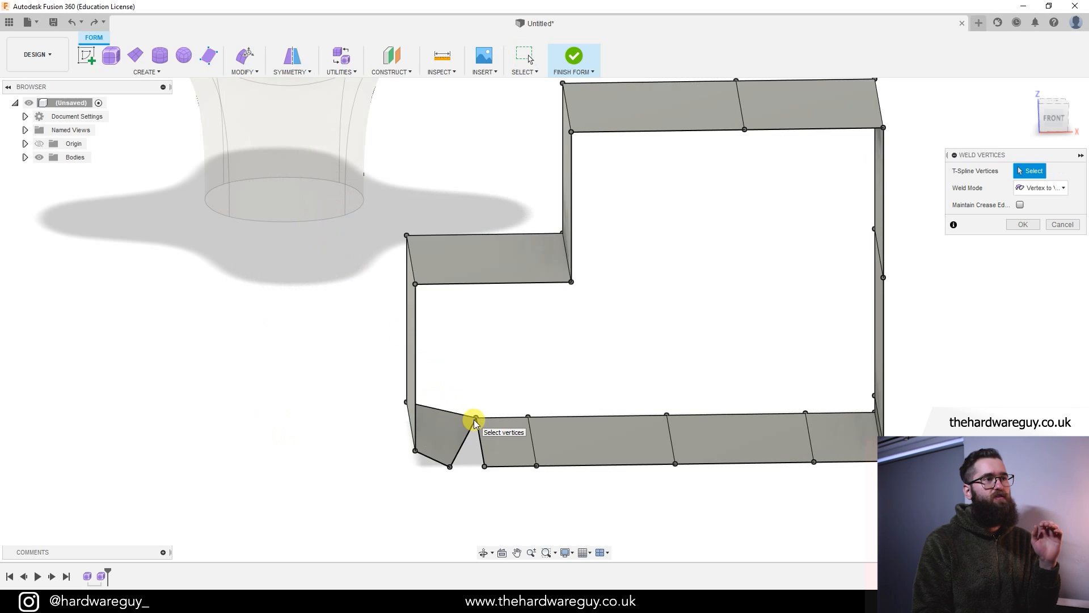
mouse_move(466, 457)
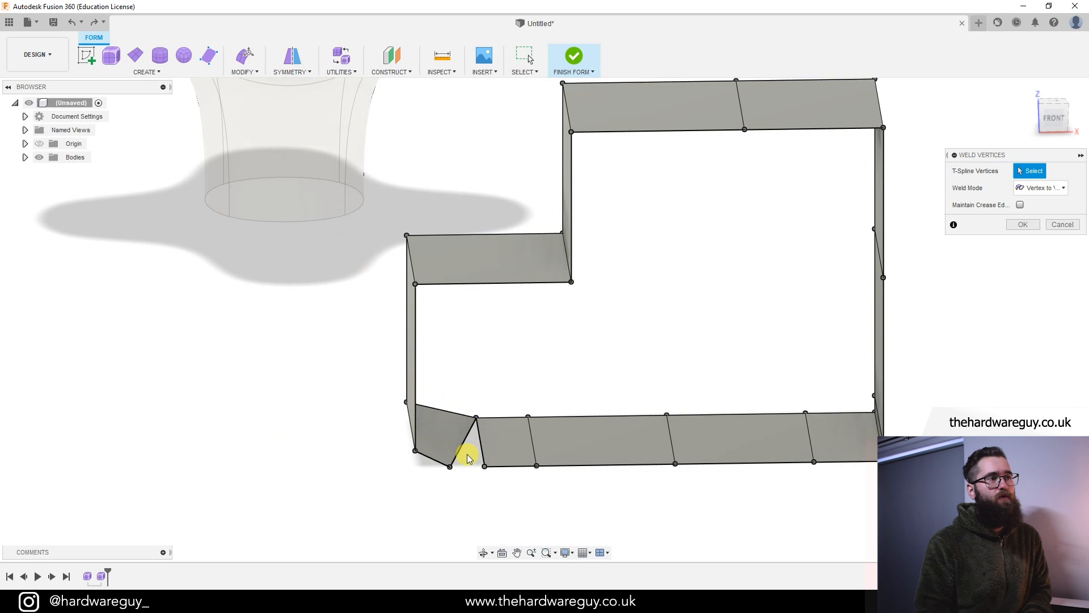
click(486, 464)
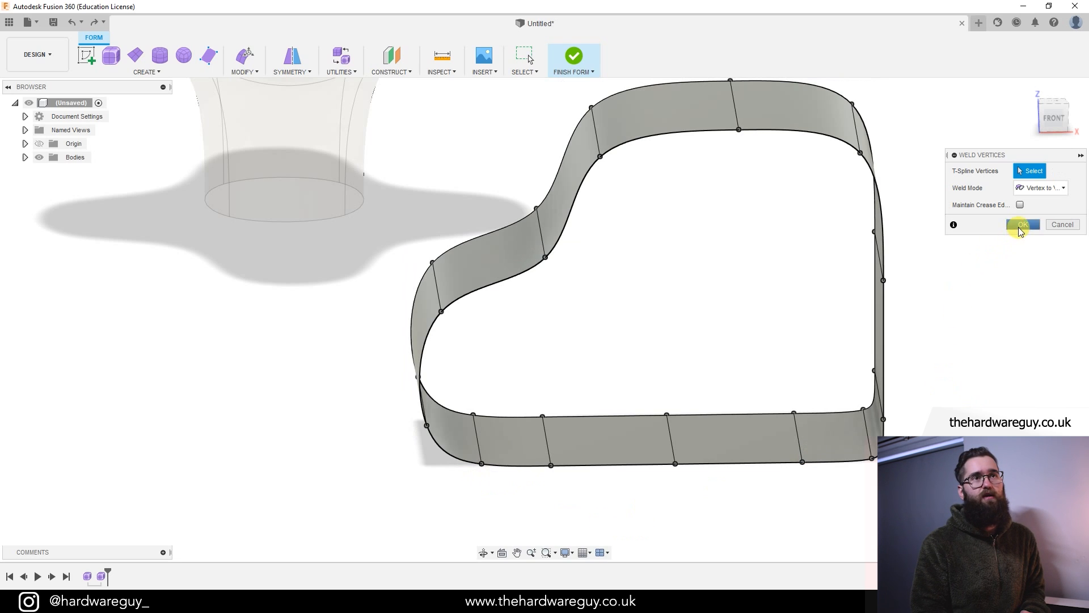
click(1021, 223)
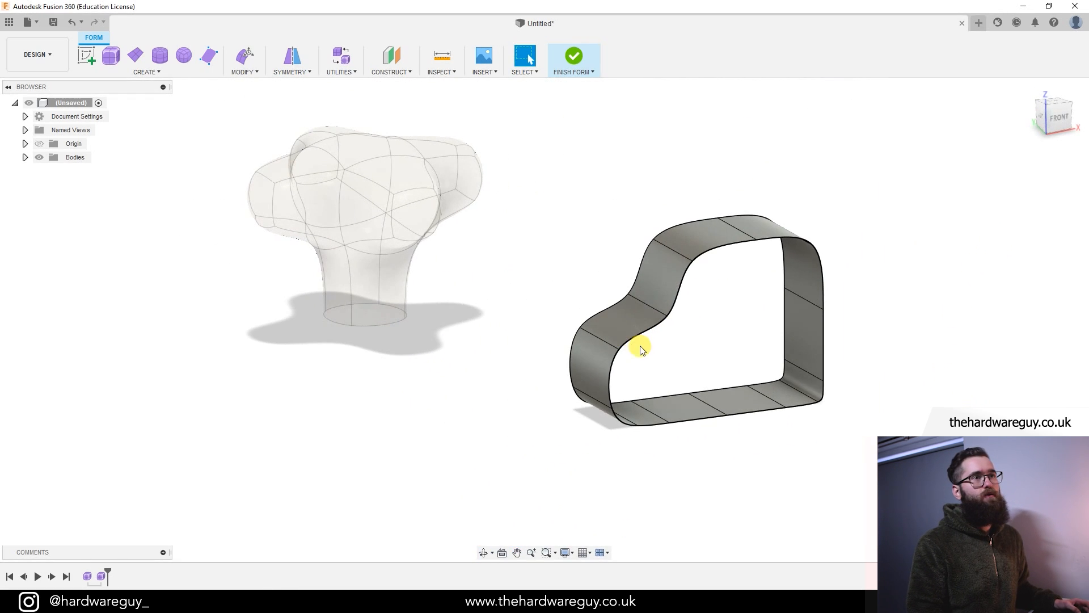
mouse_move(542, 367)
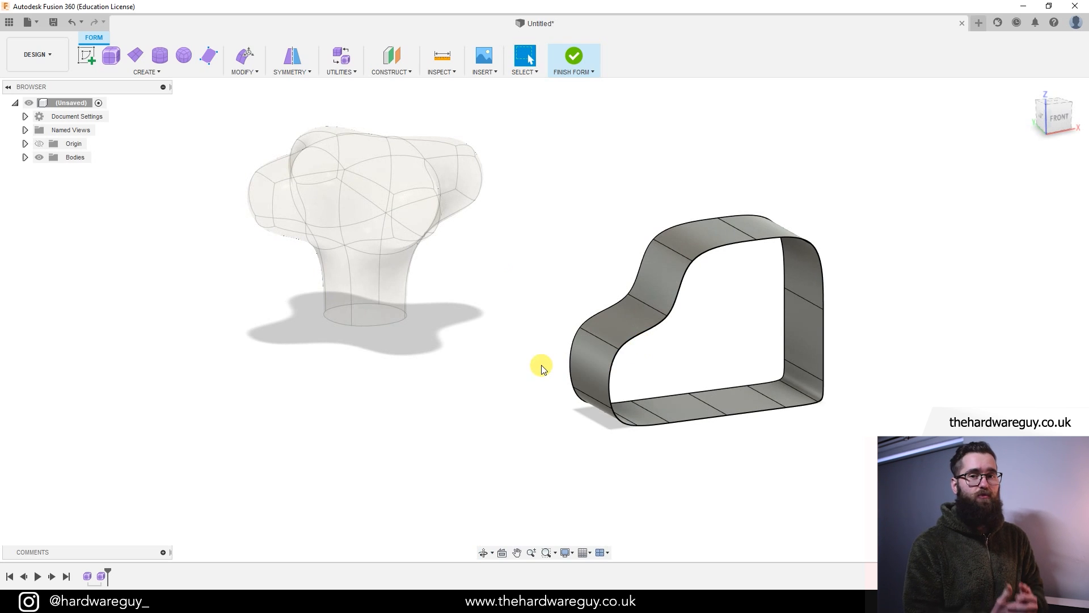
- Extrude the shell's rim edge loop outward slightly and scale the new loop smaller
drag(542, 367, 776, 310)
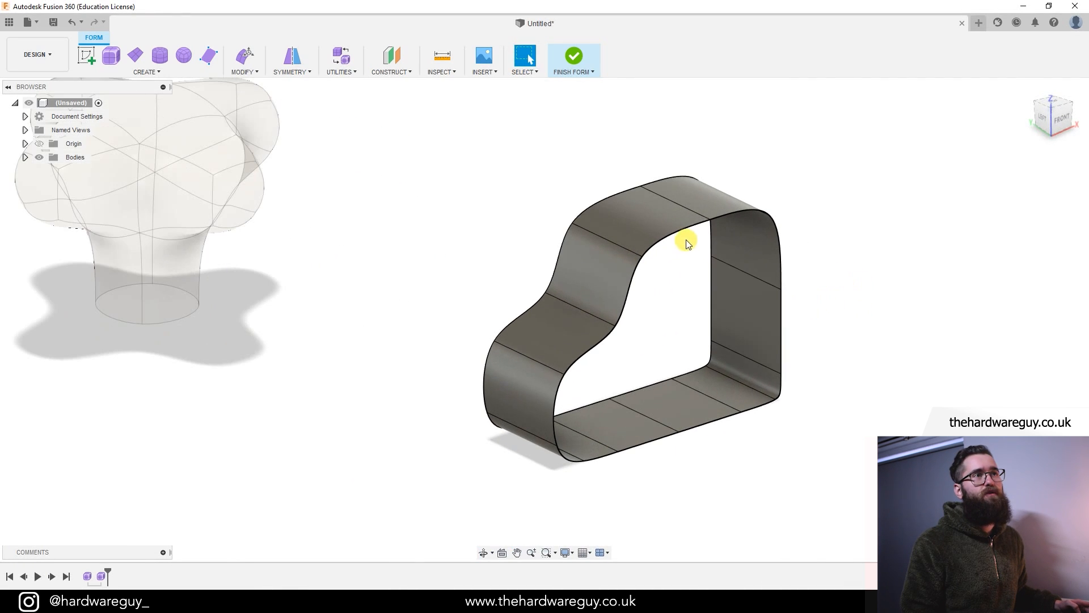
click(686, 242)
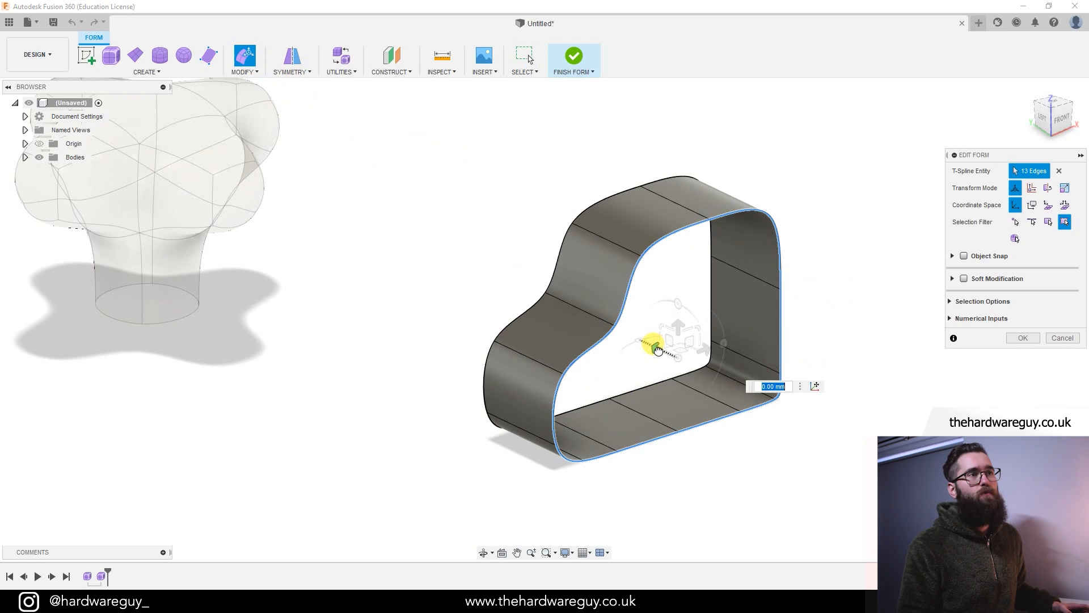
drag(655, 347, 672, 355)
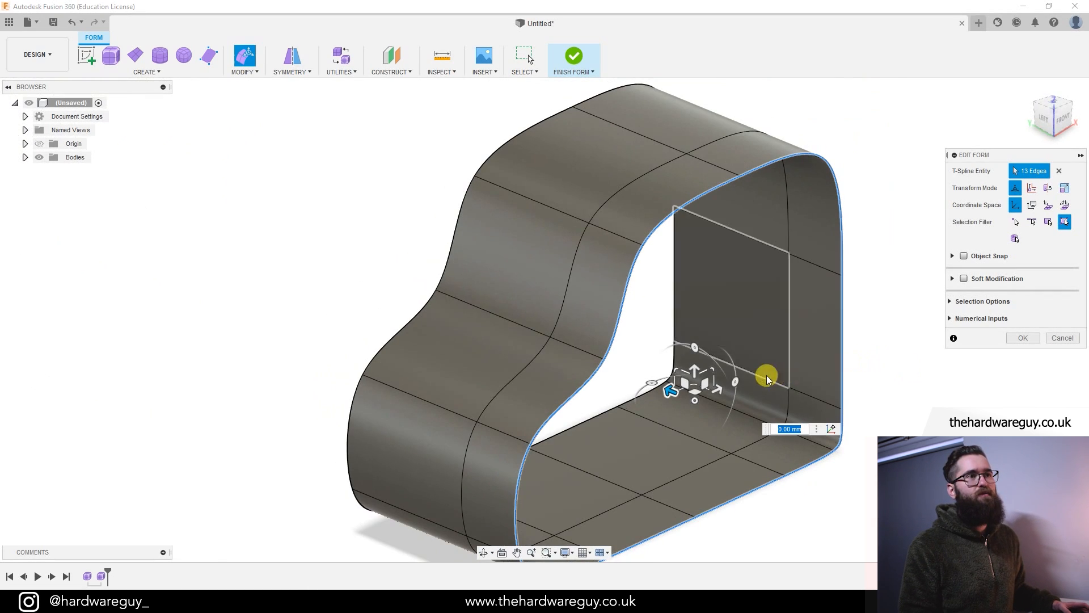
drag(765, 377, 708, 364)
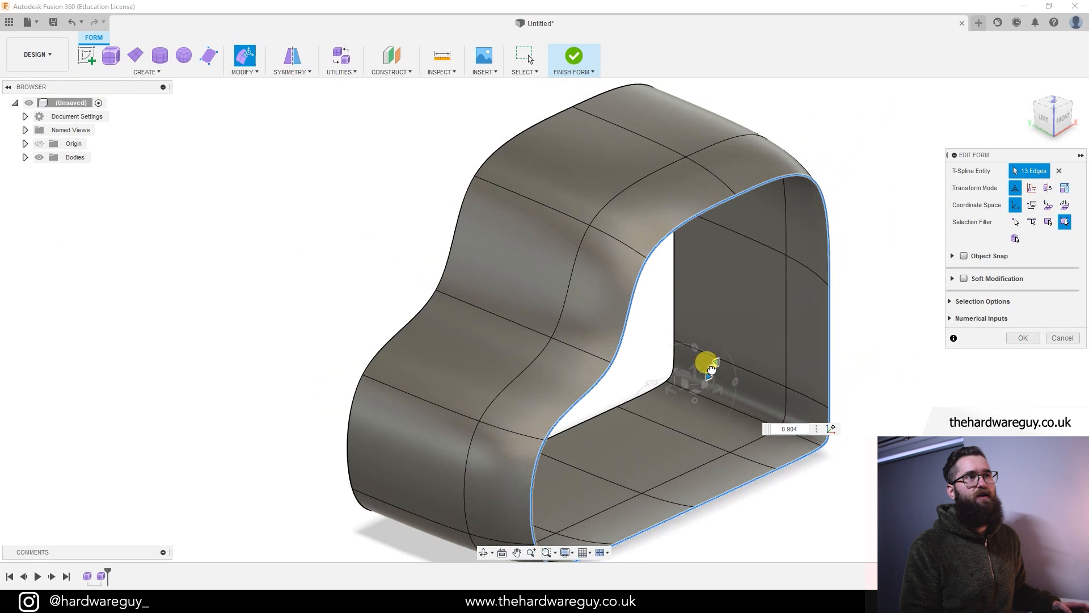
- Extrude the rim edges inward and deeper to form an inner wall around the shell's opening
drag(710, 363, 700, 375)
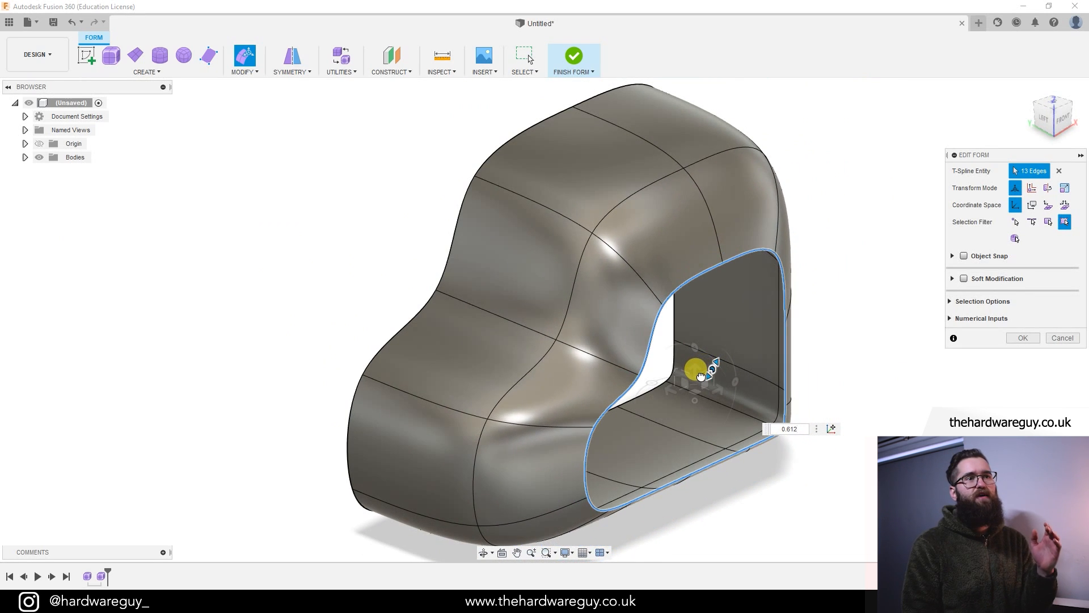
drag(692, 367, 704, 372)
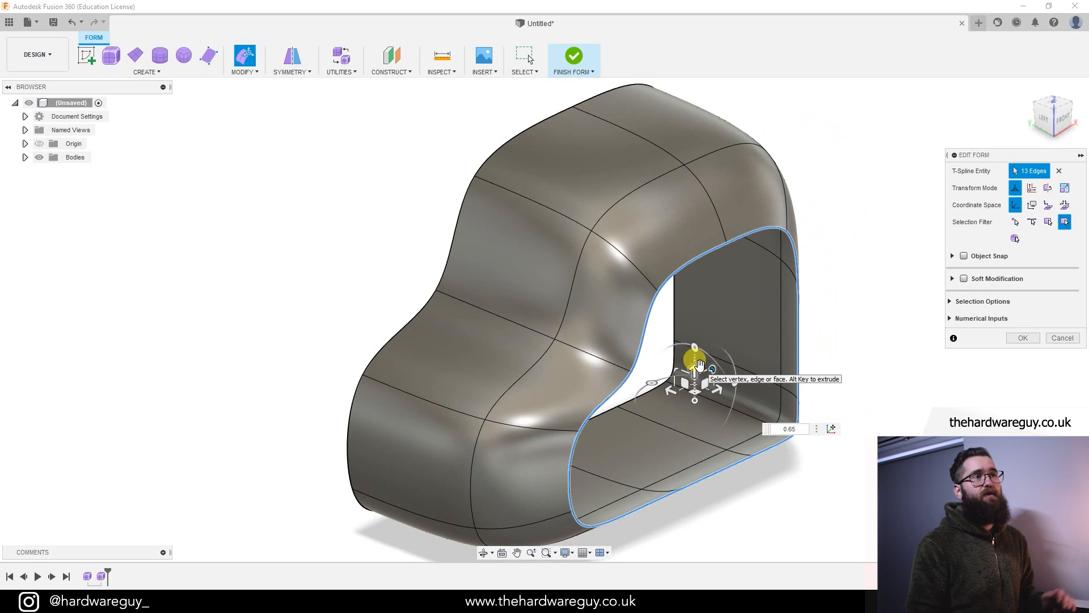
click(1022, 338)
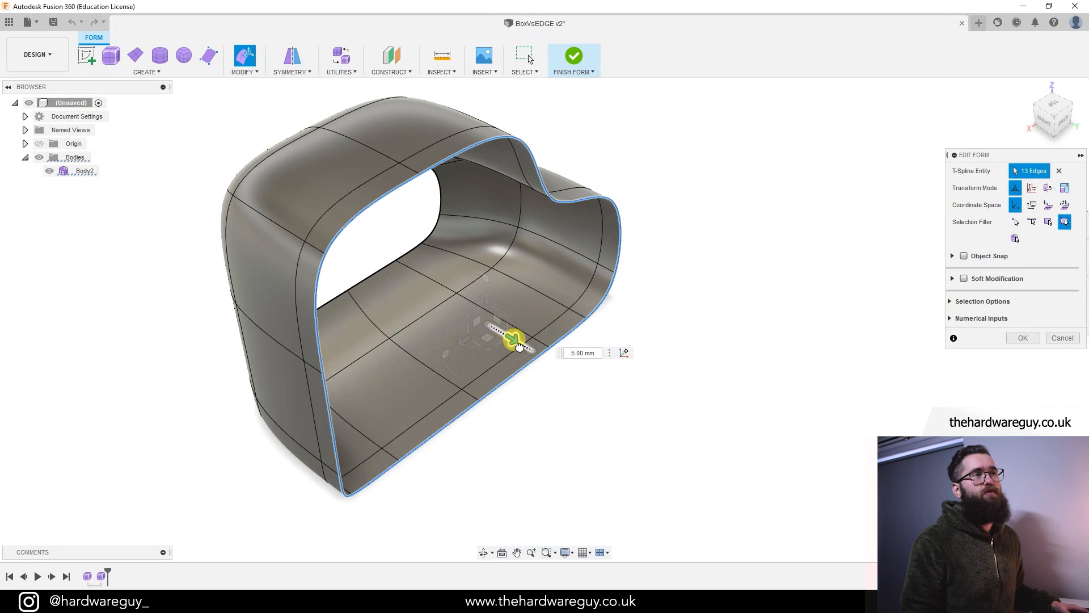
drag(517, 341, 507, 316)
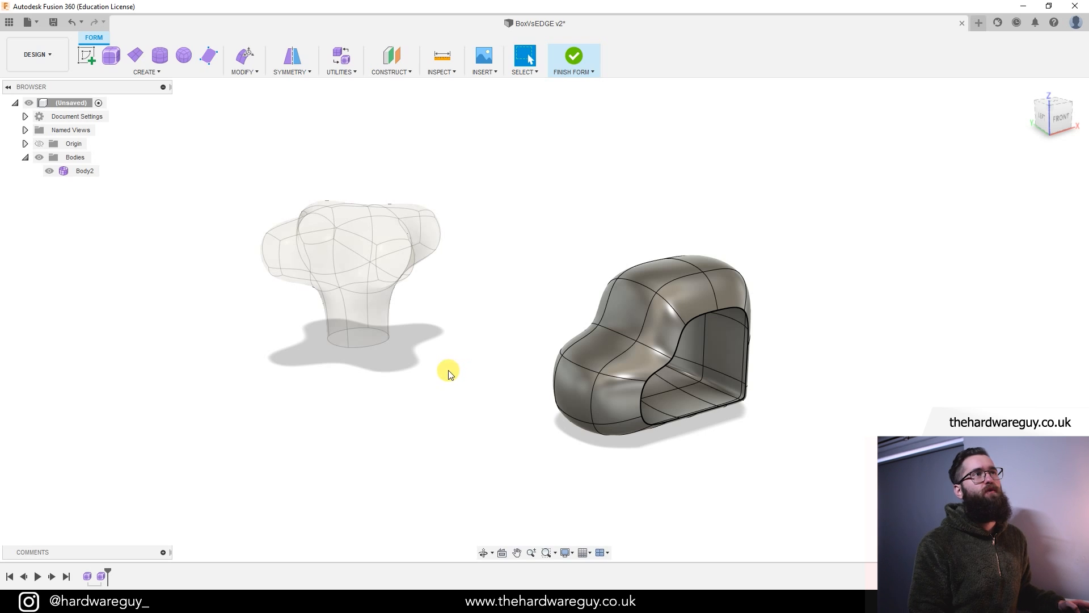
- Finish the form so the knob and looping shell become solid bodies
click(572, 60)
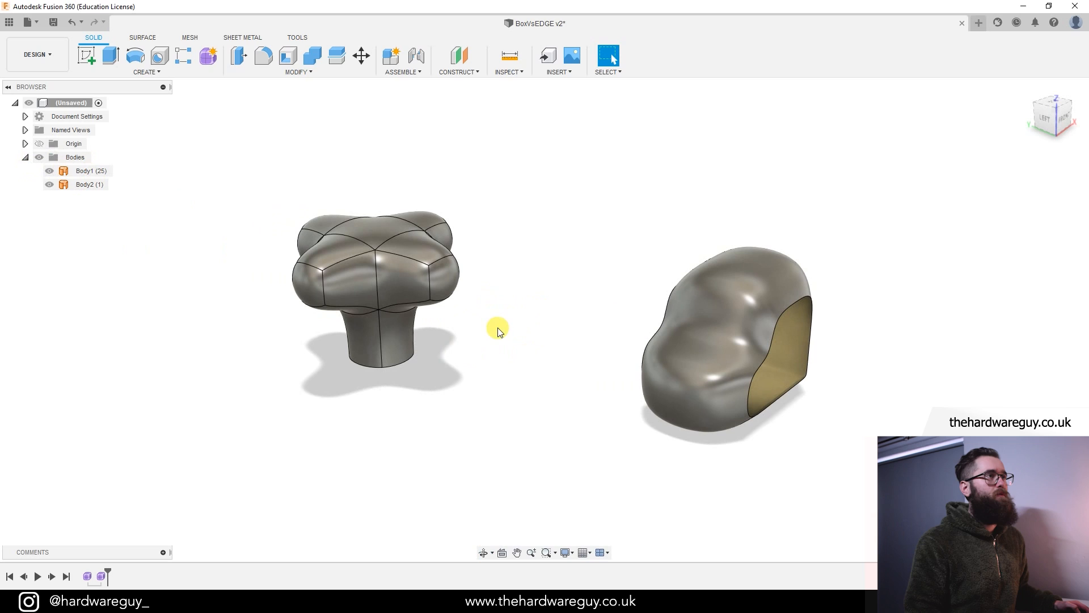
mouse_move(467, 349)
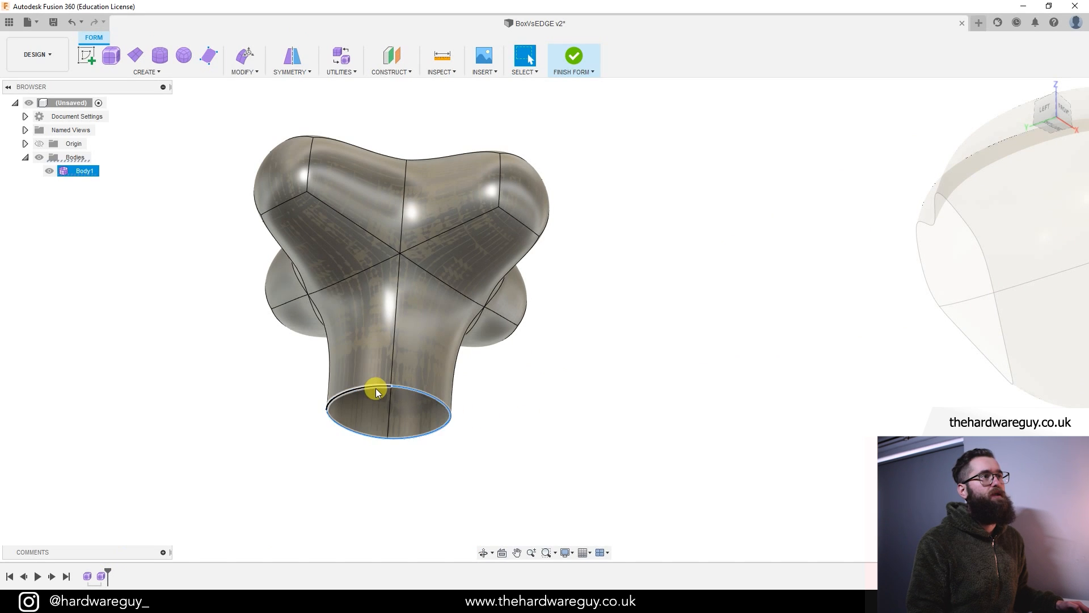
- Fill the knob's open base edge with Fill Hole, crease edges unchecked, and finish the form
click(243, 60)
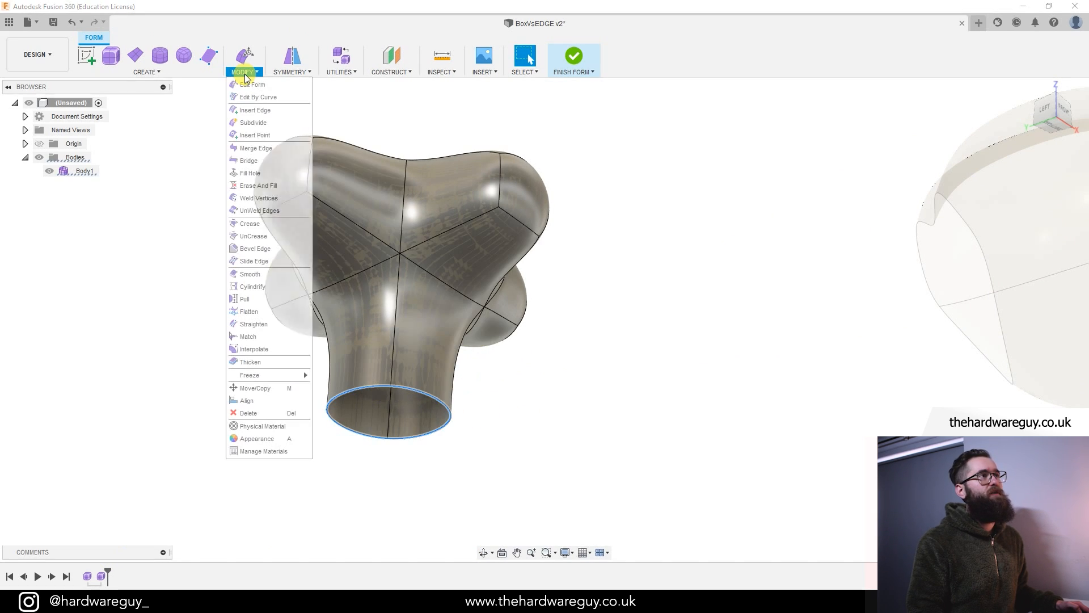
mouse_move(249, 172)
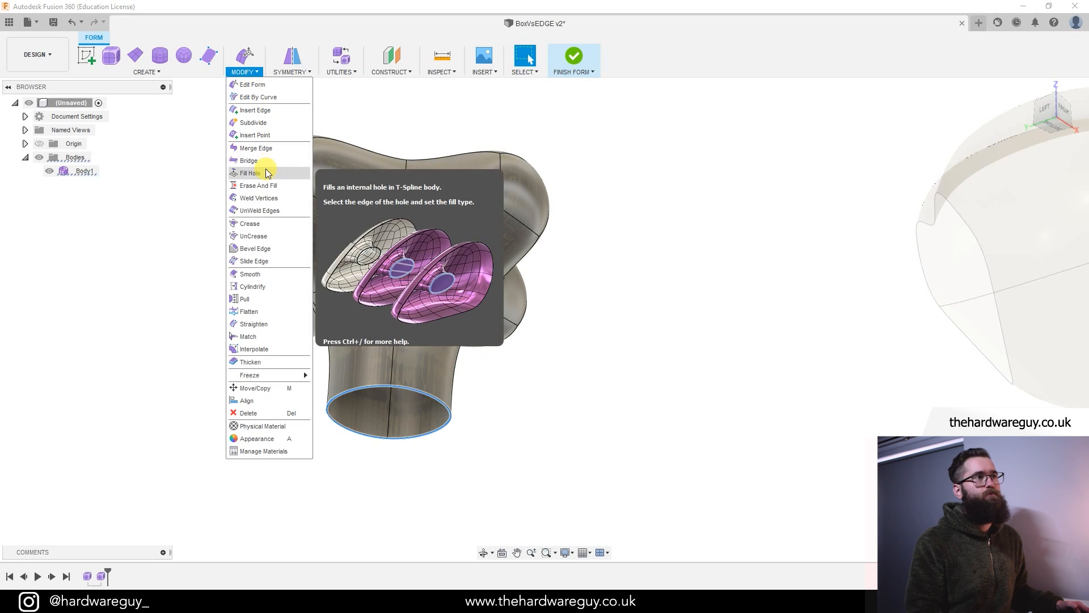
click(250, 173)
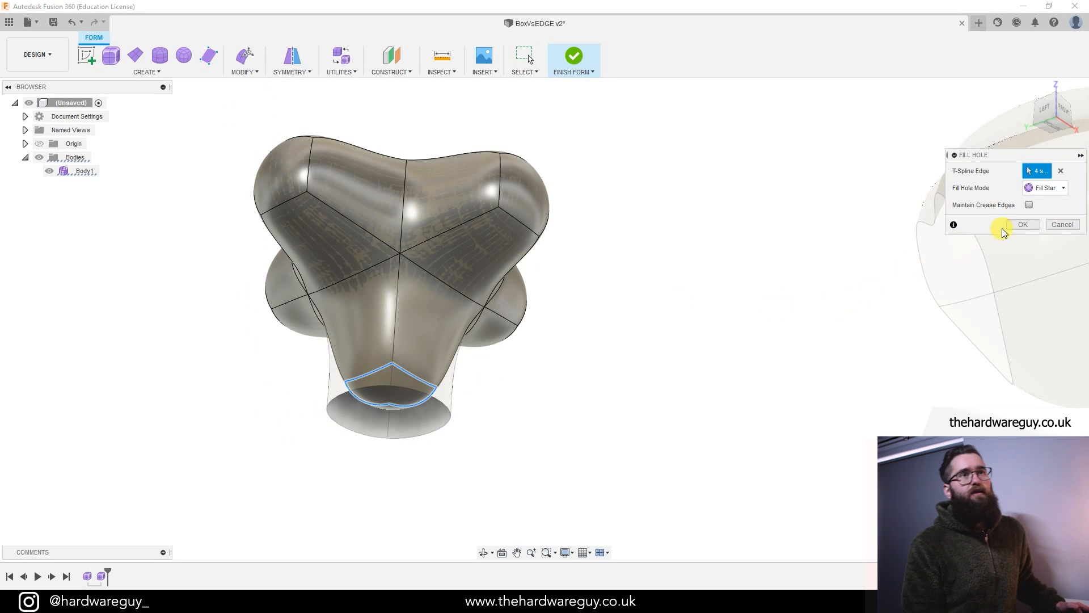
click(1028, 204)
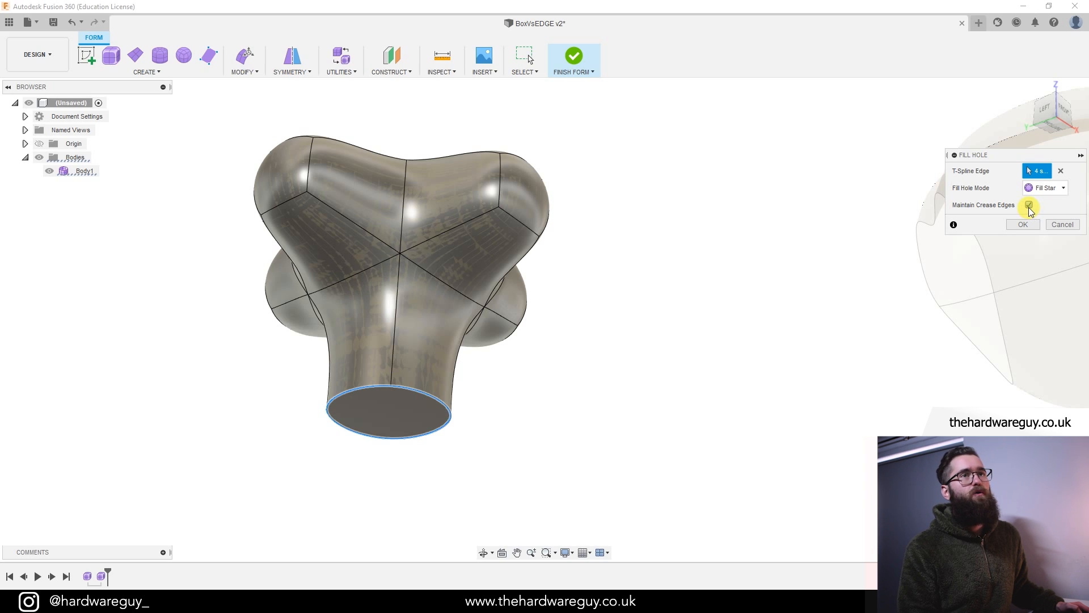
click(1030, 206)
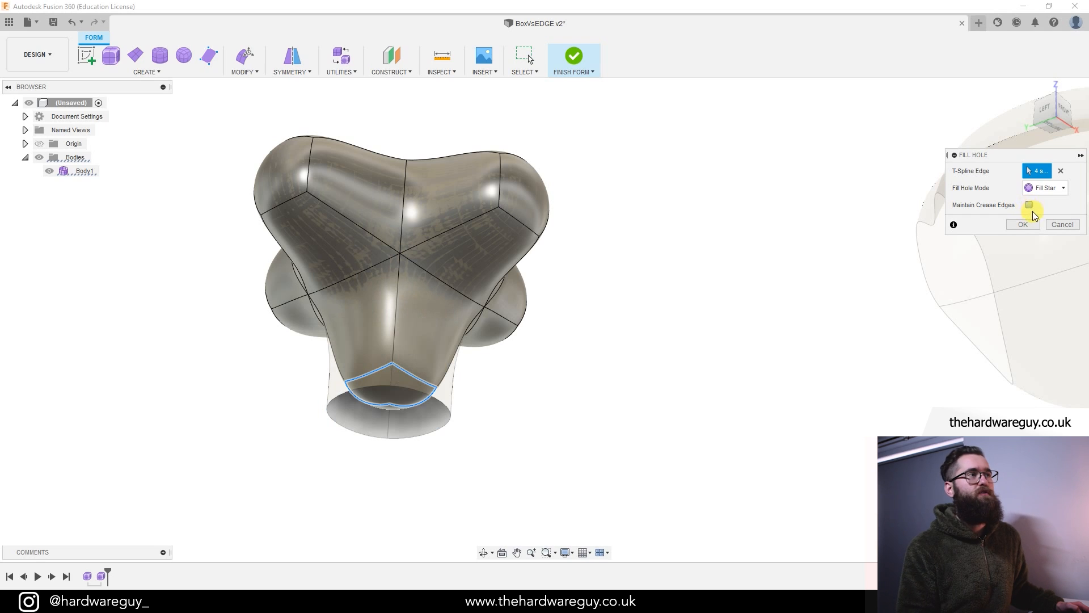
click(1022, 225)
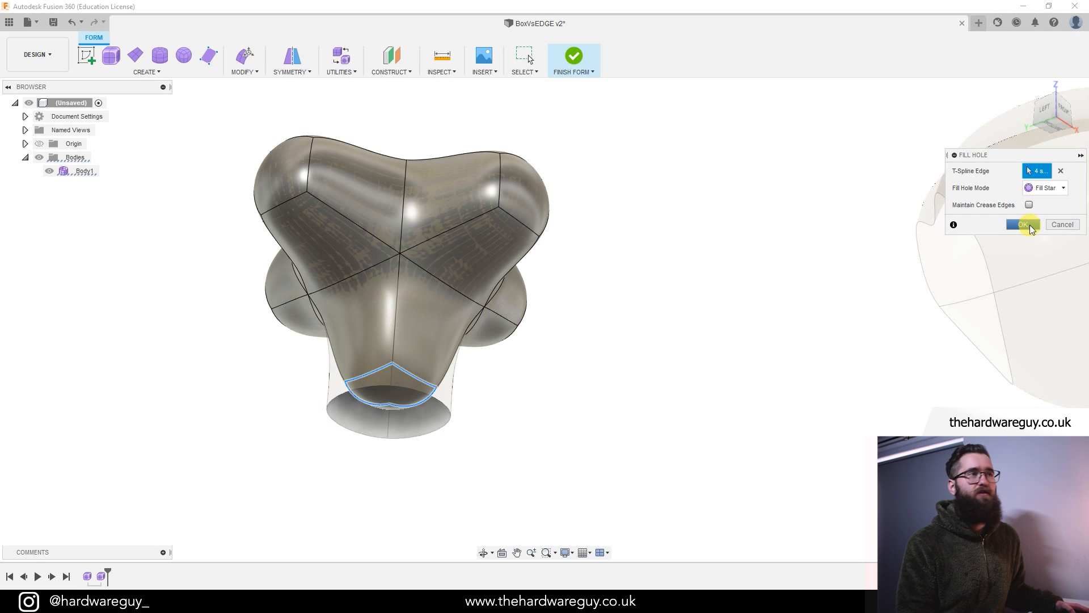
click(1021, 224)
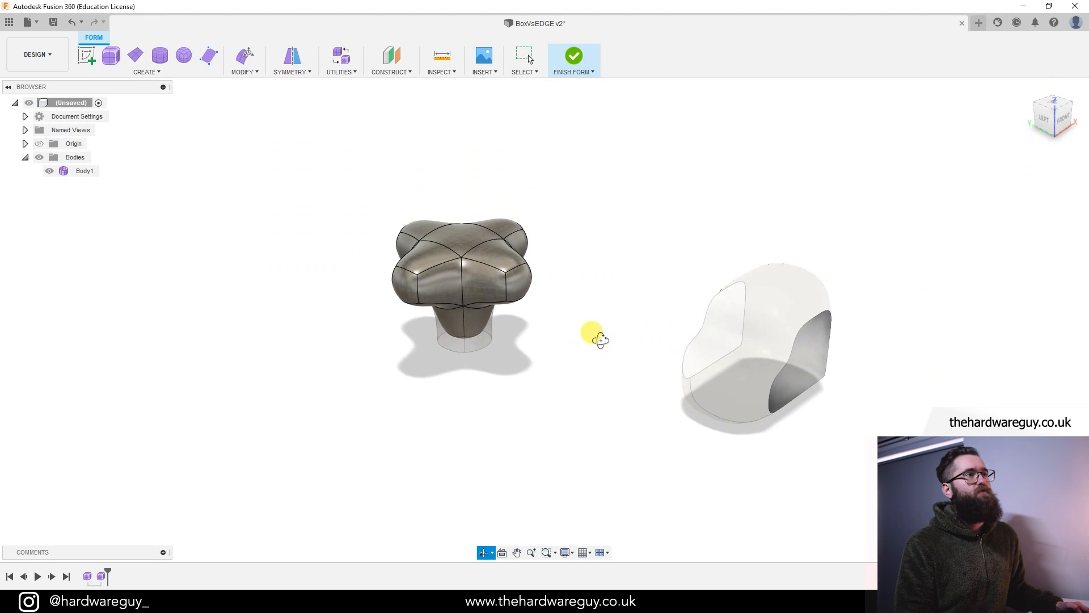
click(573, 56)
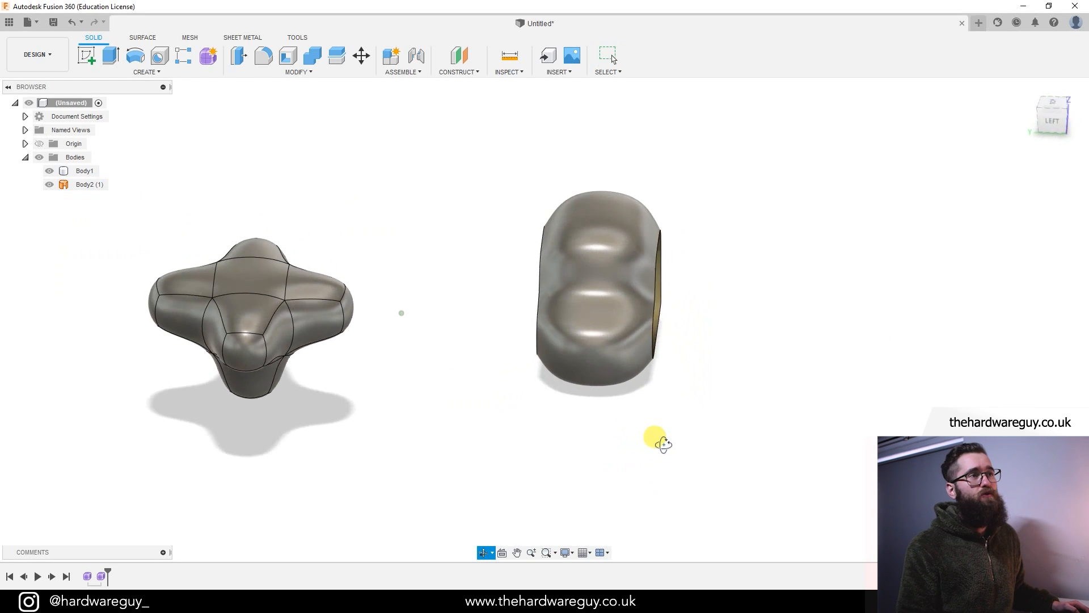
- Reopen Form2 and thicken the shell body by 2.5 mm with Sharp edges
drag(656, 443, 569, 419)
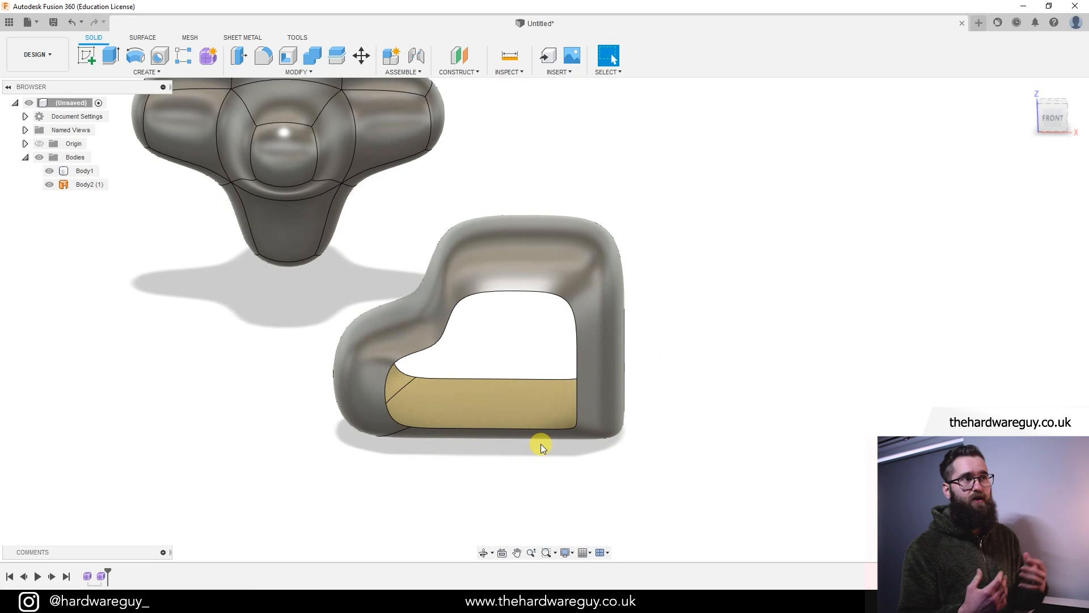
mouse_move(472, 484)
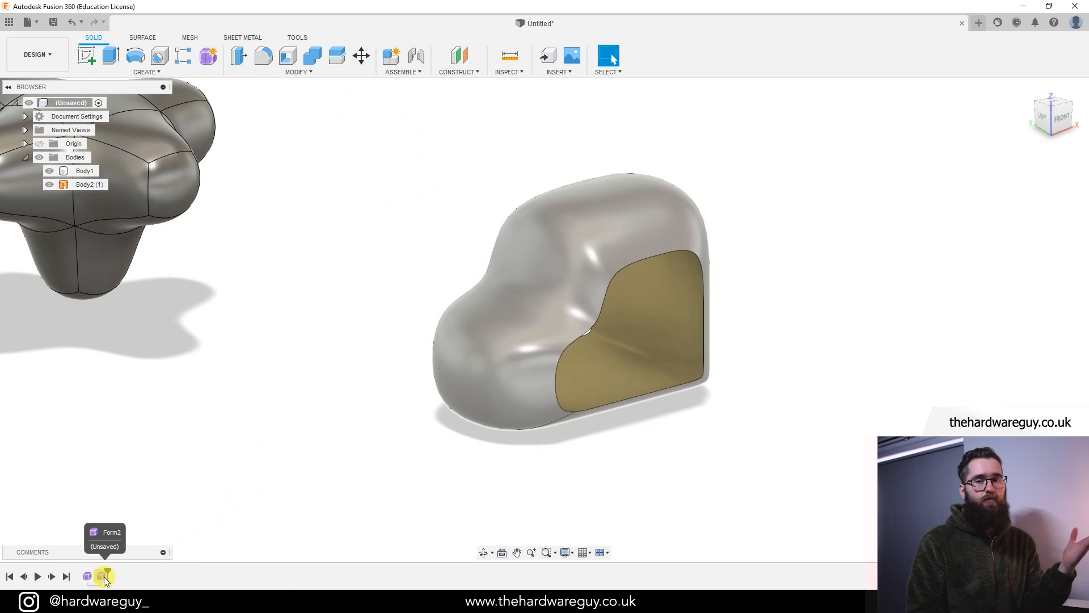
click(103, 576)
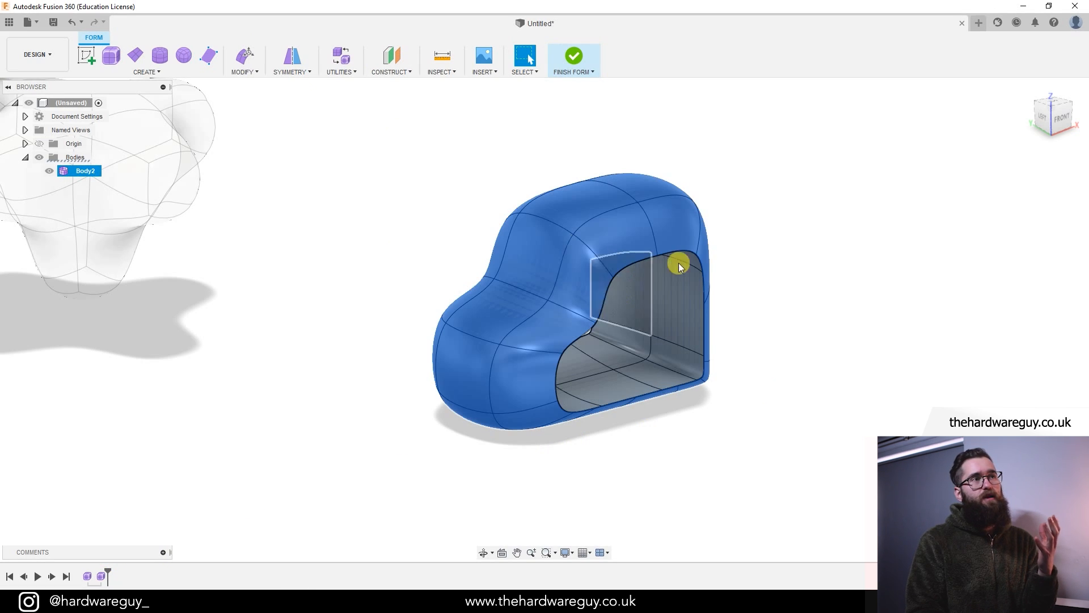
click(243, 61)
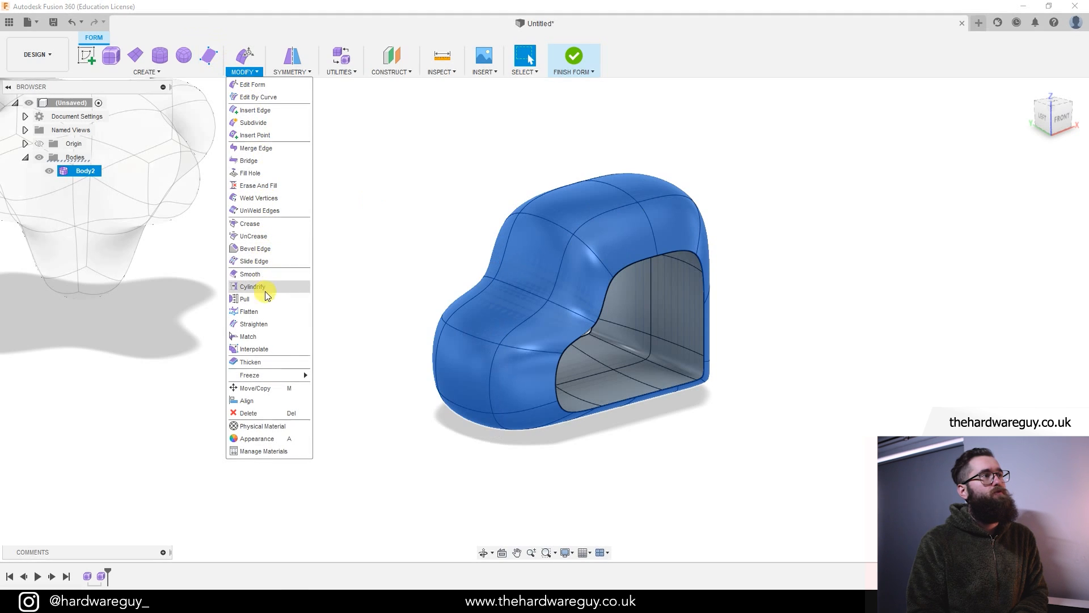
click(250, 361)
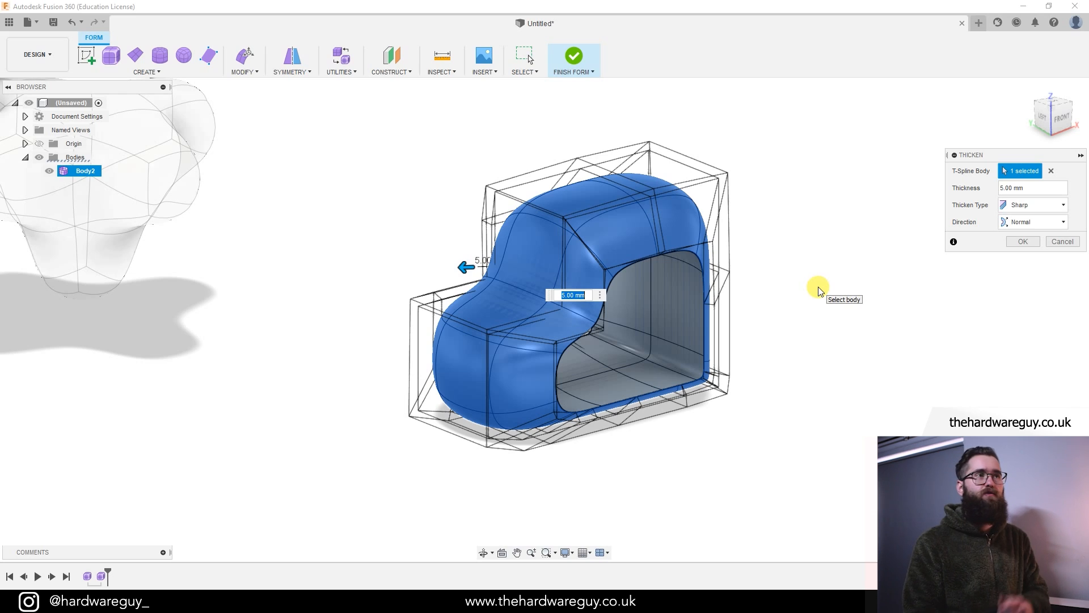
text(2.5)
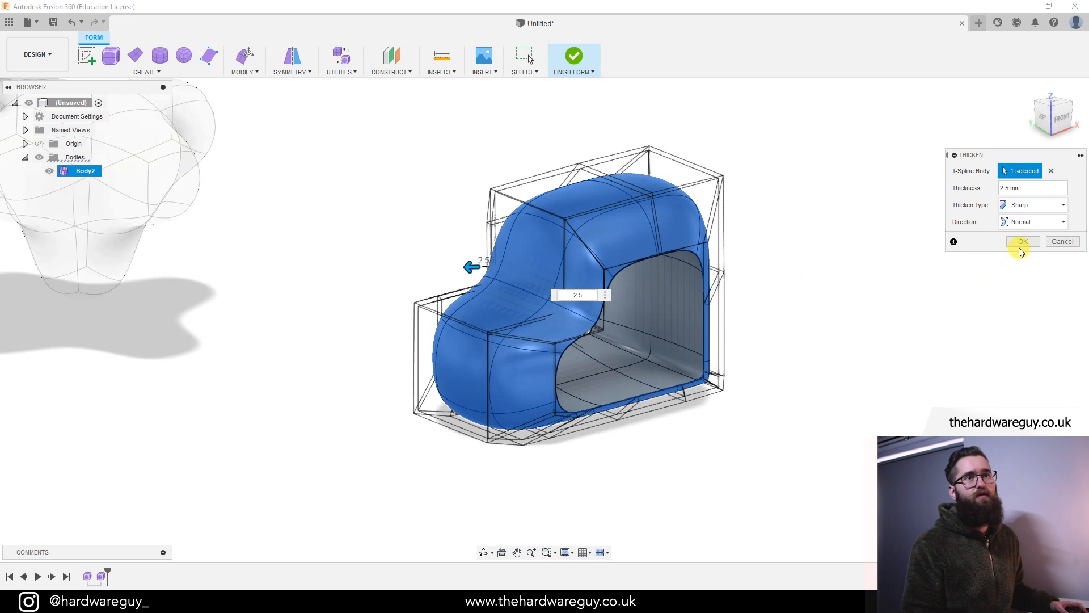
click(1021, 241)
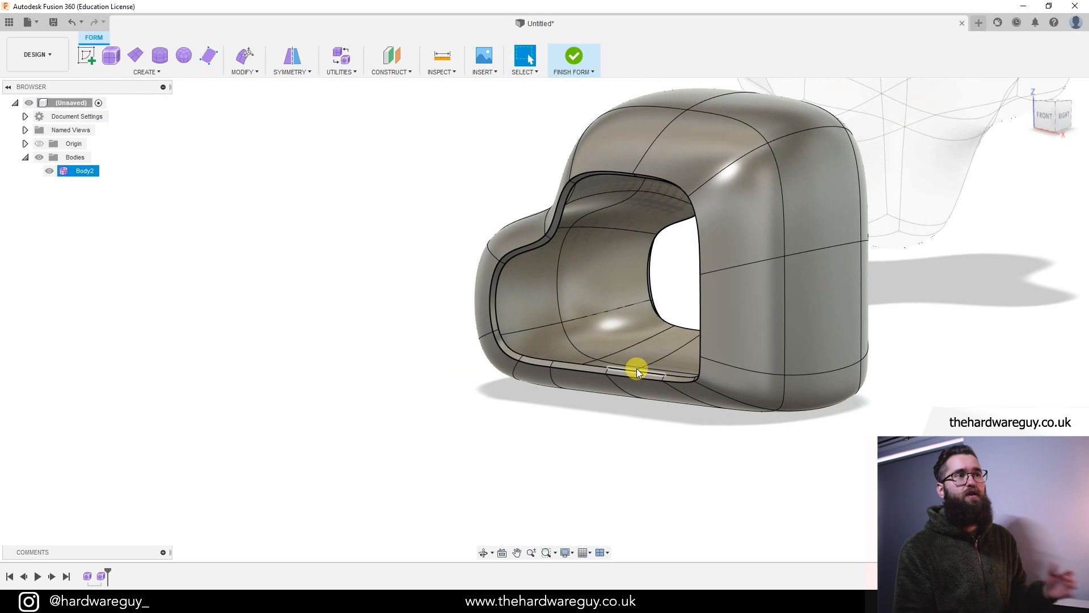
drag(635, 368, 594, 117)
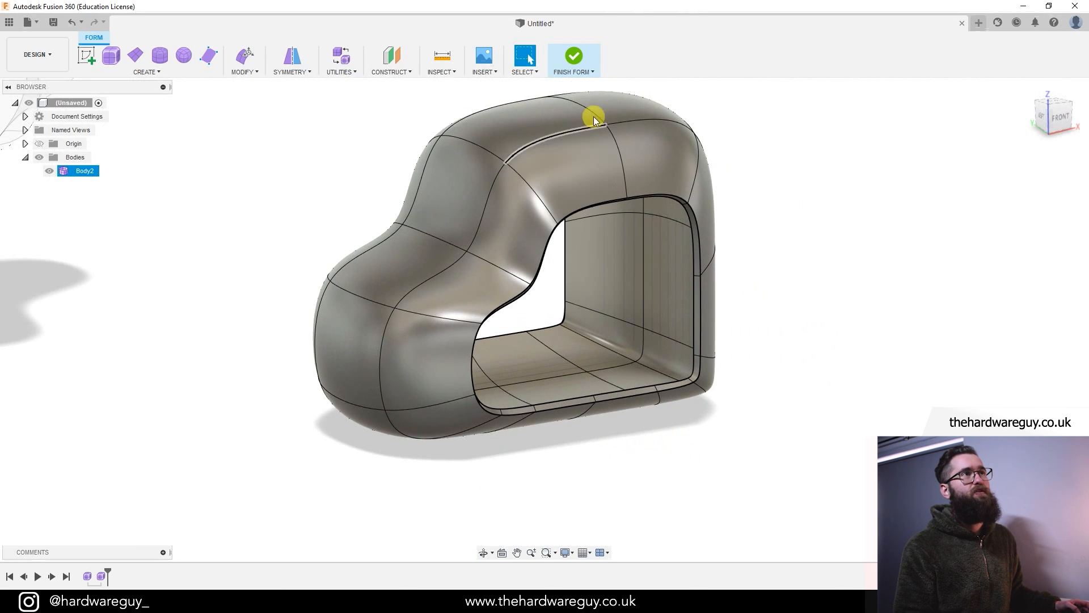
- Finish the form and select Body2 to inspect the thickened shell beside the knob
click(573, 59)
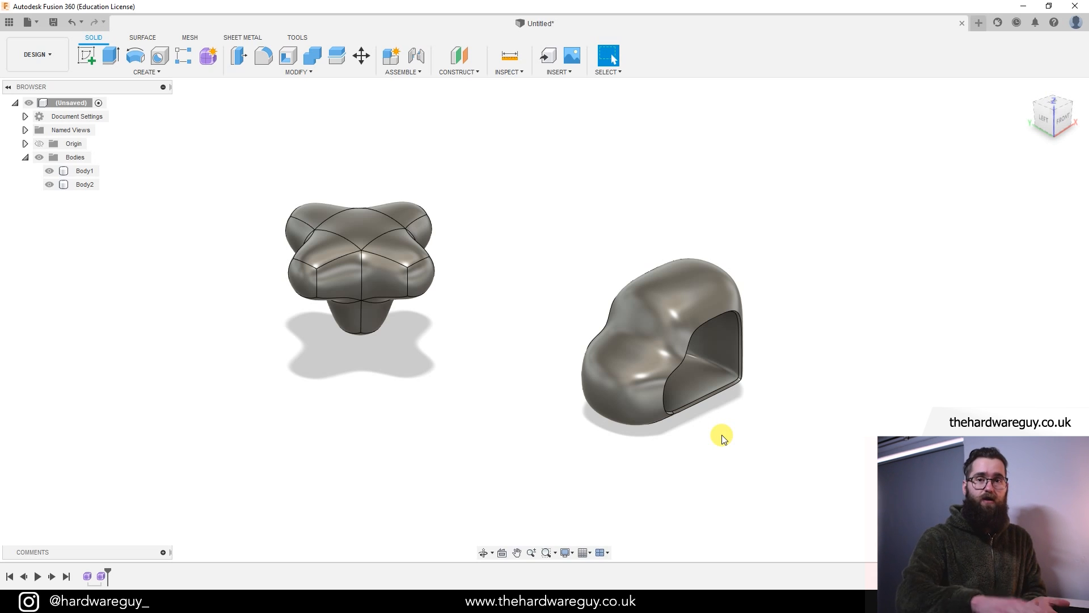
mouse_move(734, 409)
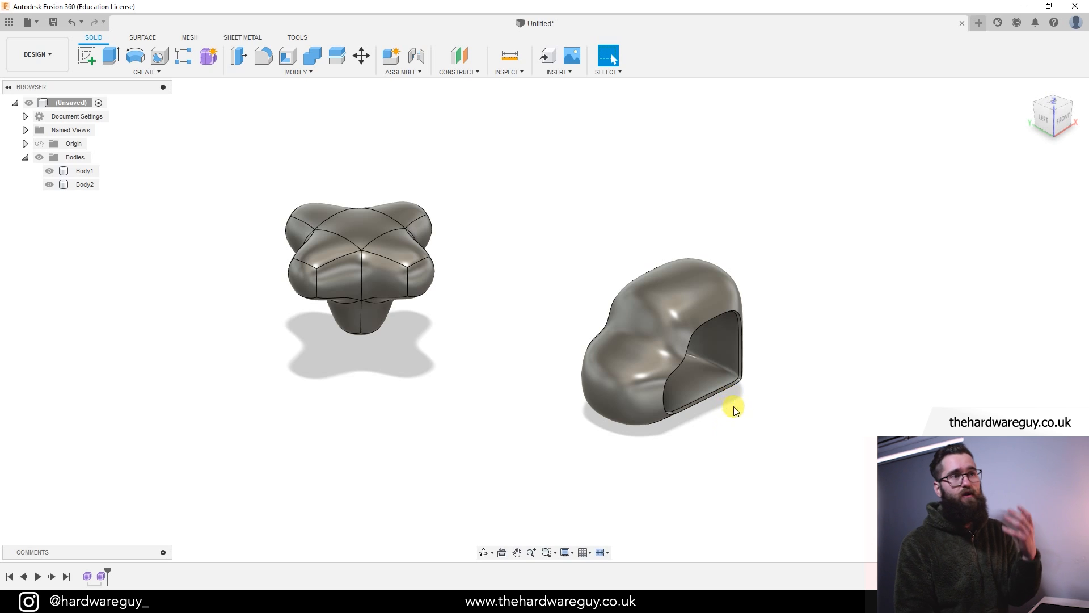
click(701, 375)
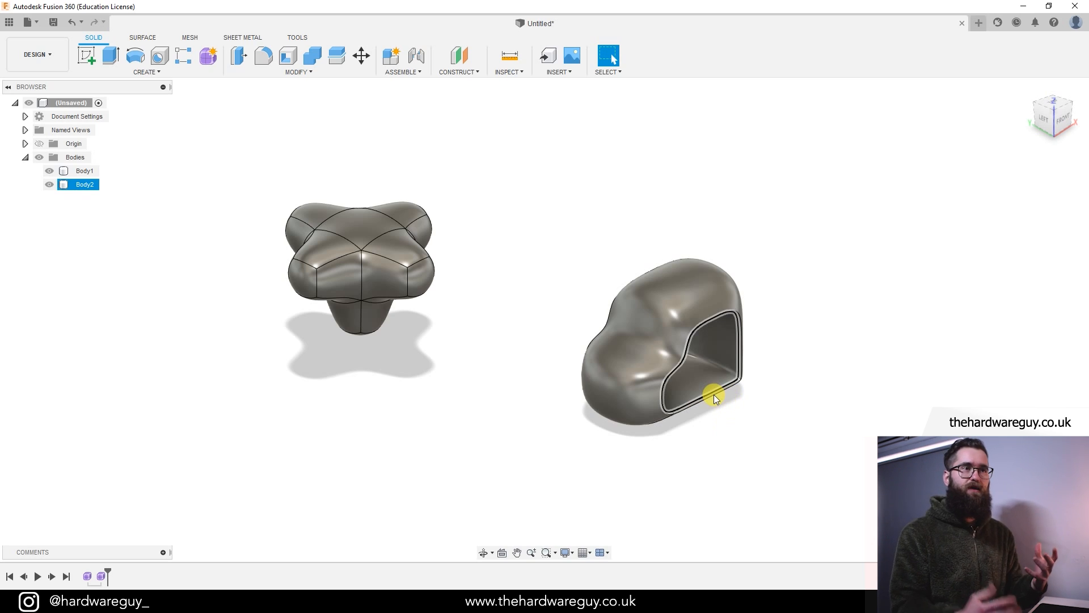
drag(716, 398, 589, 318)
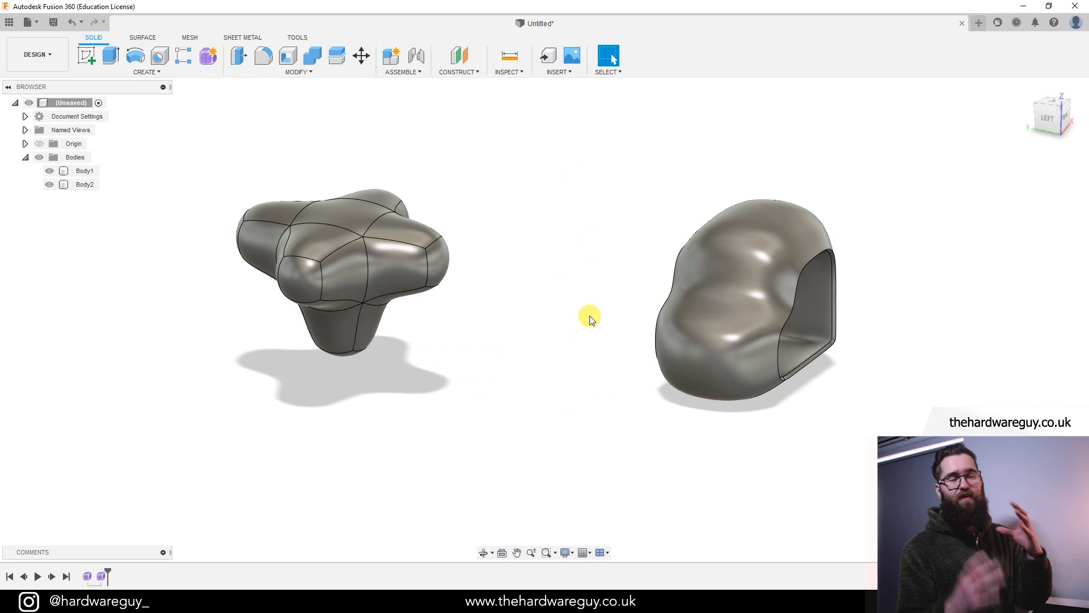
mouse_move(624, 380)
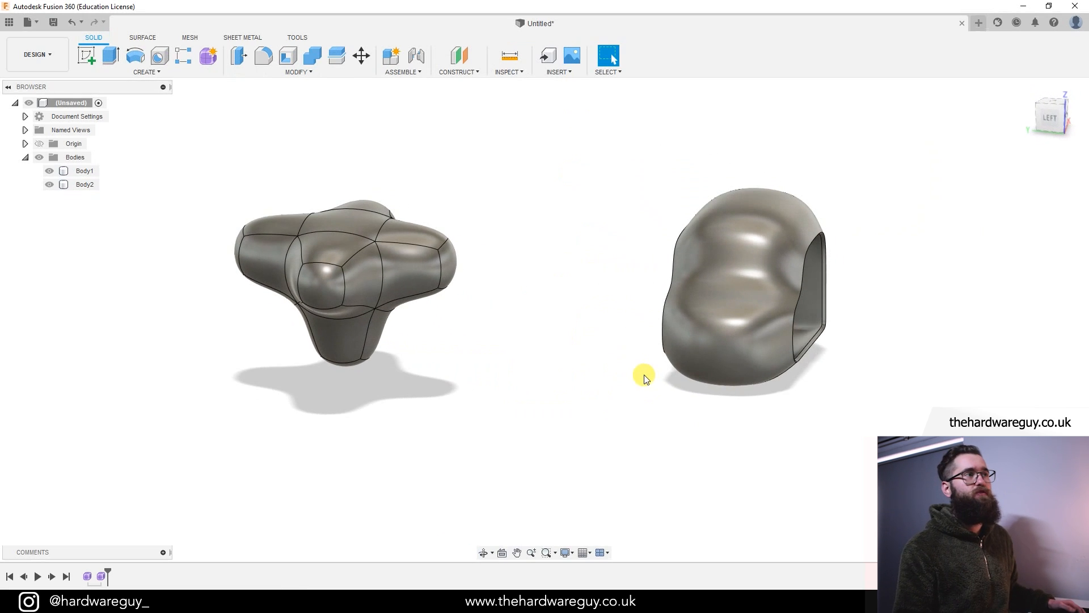
mouse_move(587, 355)
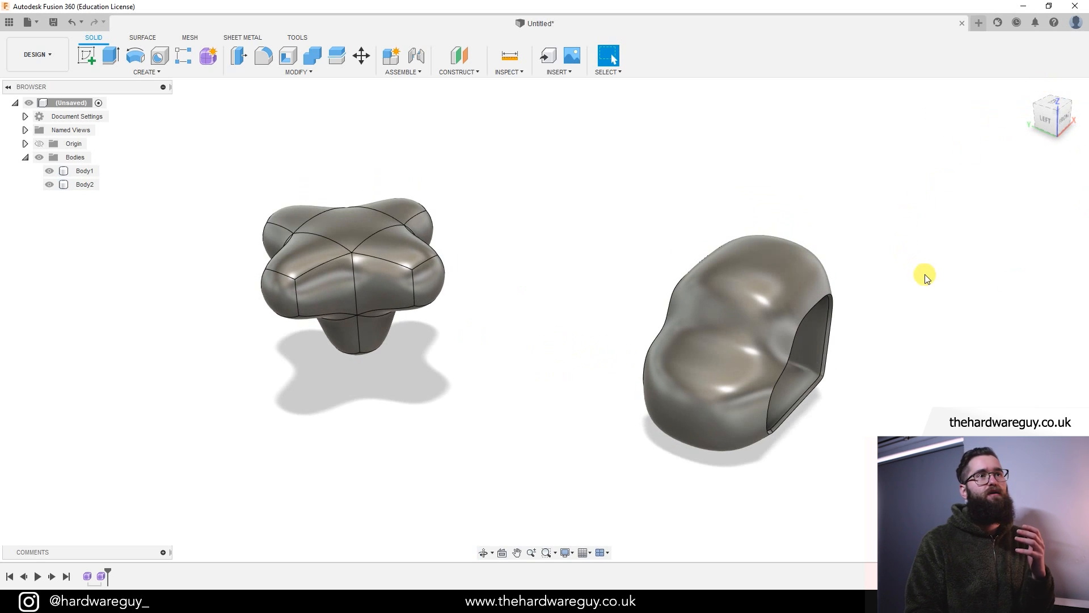
mouse_move(929, 282)
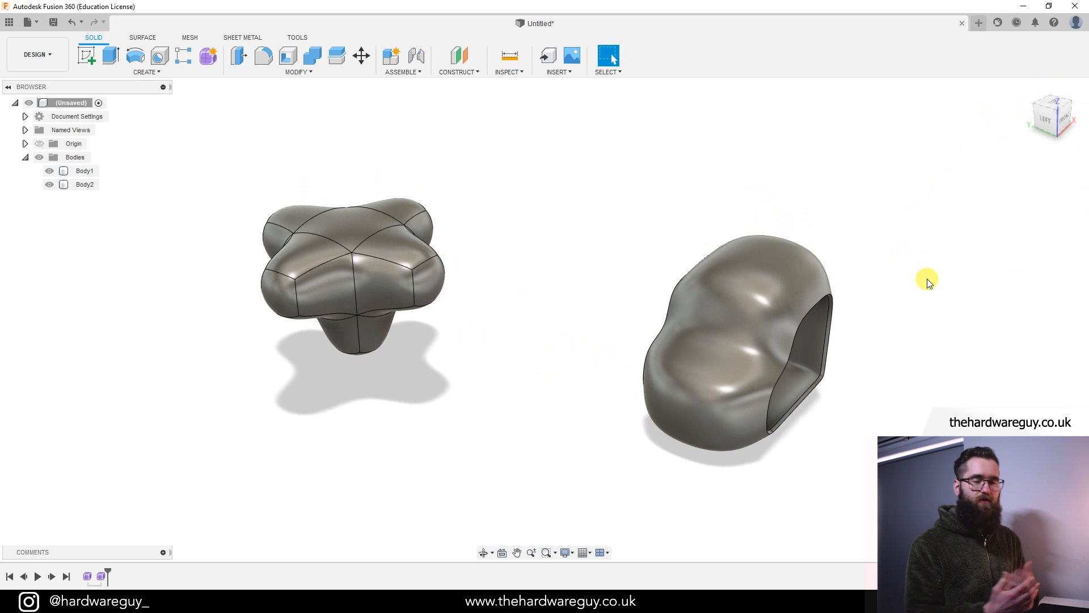